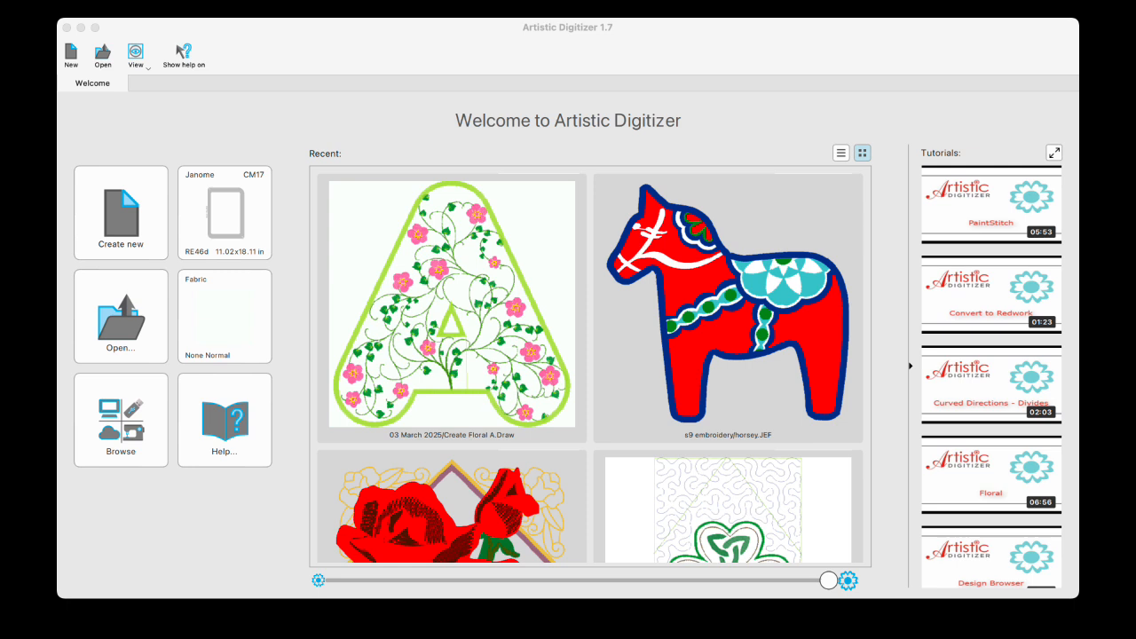
mouse_move(937, 320)
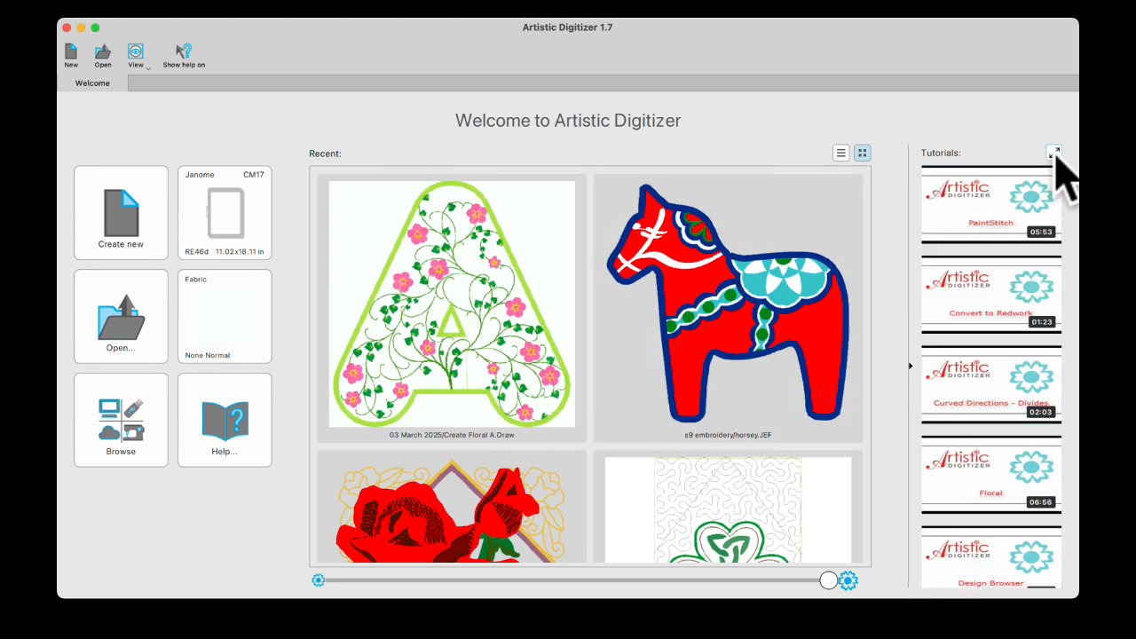
- Bring up the Janome Sewing Machines Facebook page and move down to its page tabs
left_click(1056, 149)
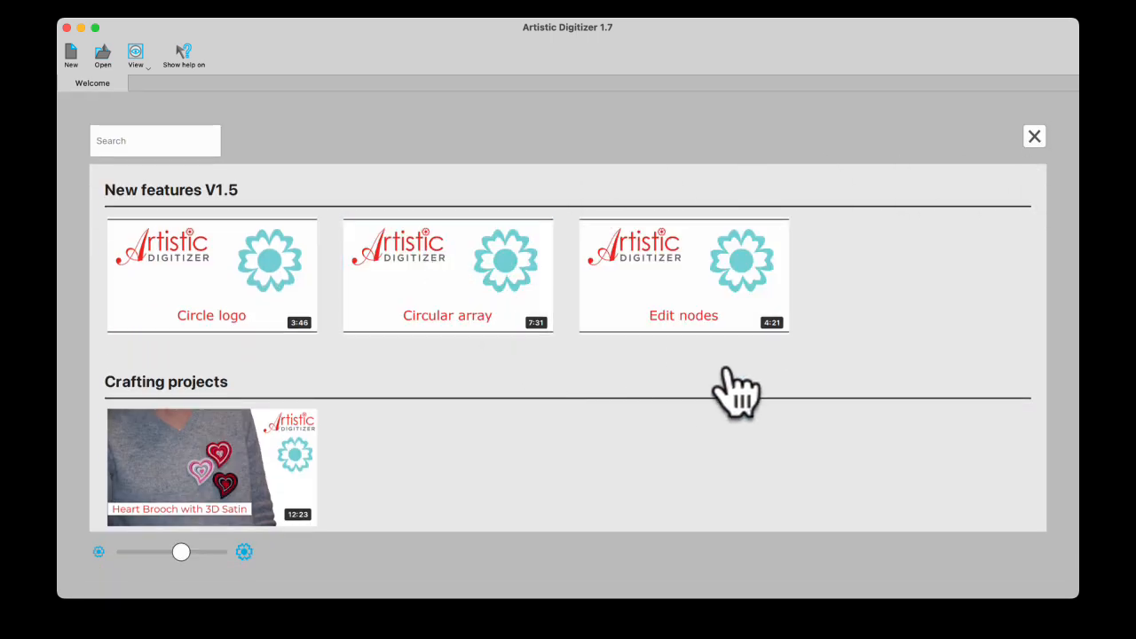
scroll("down", 3)
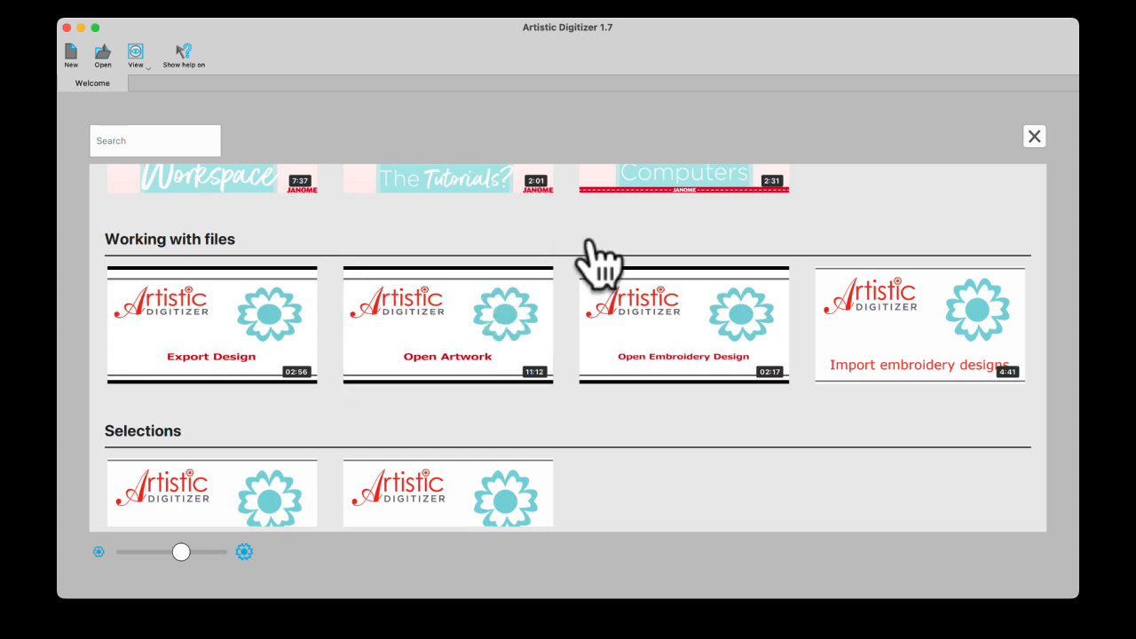
mouse_move(1034, 135)
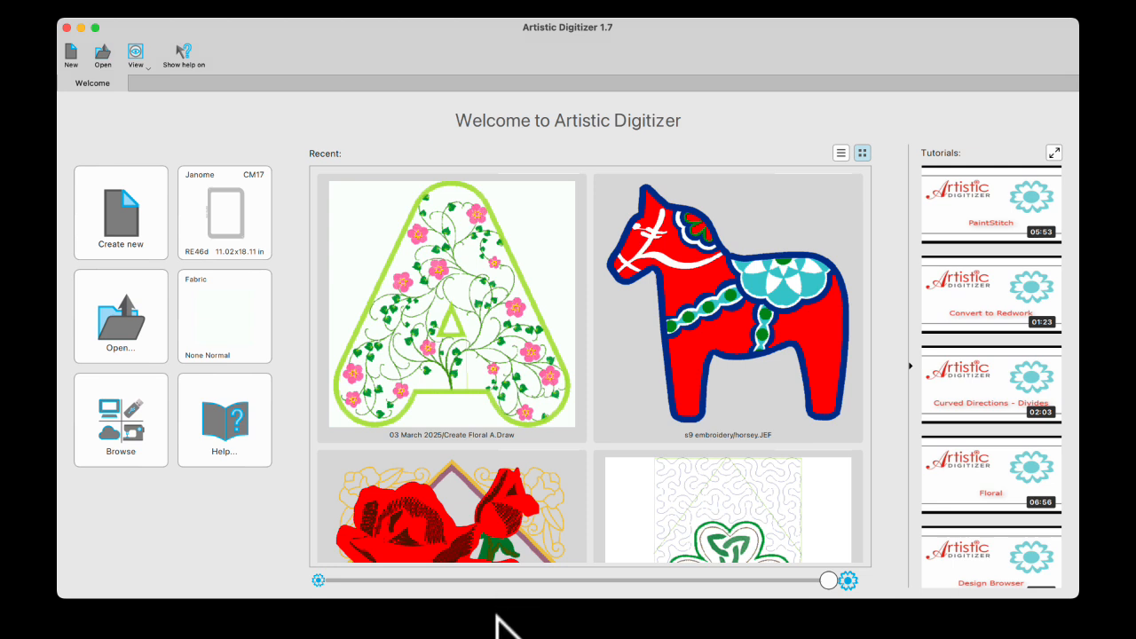
mouse_move(603, 635)
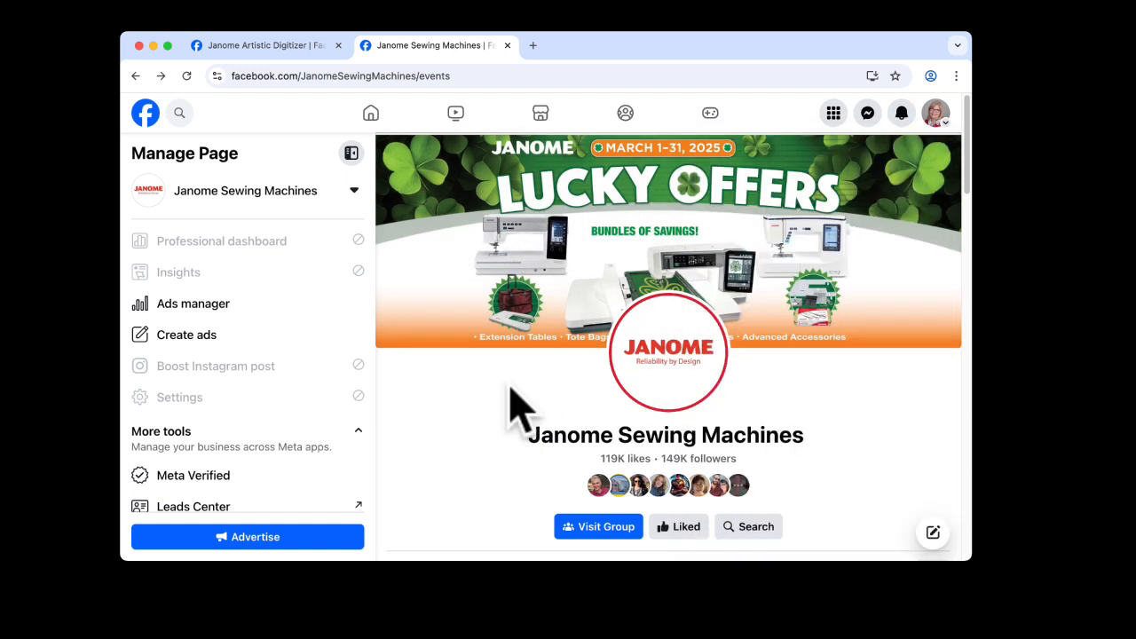
mouse_move(461, 475)
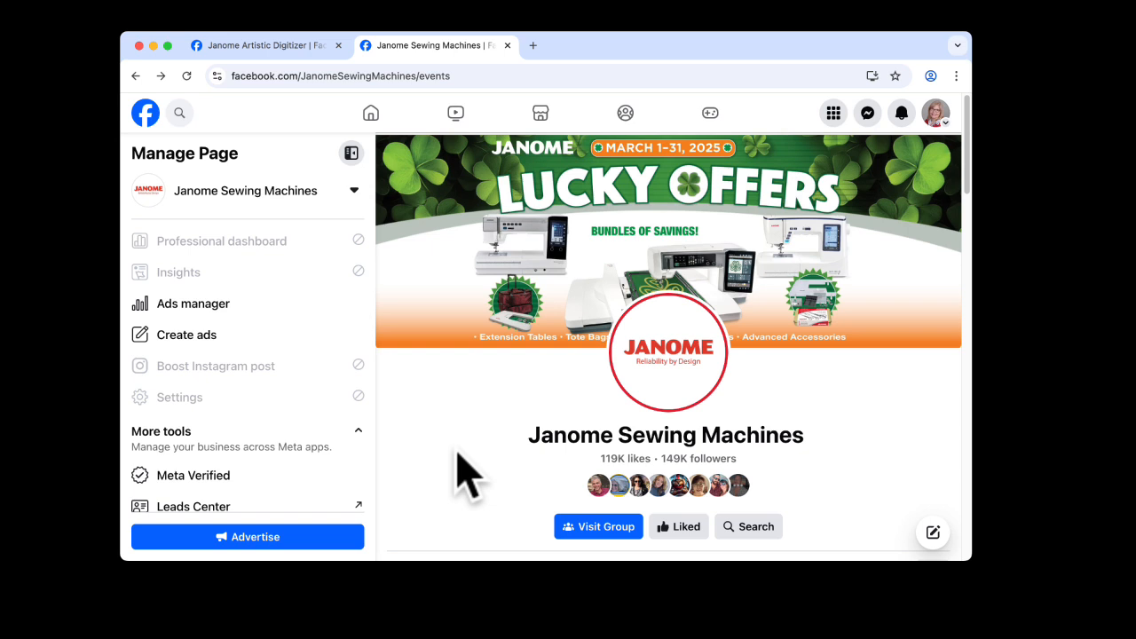
scroll("down", 3)
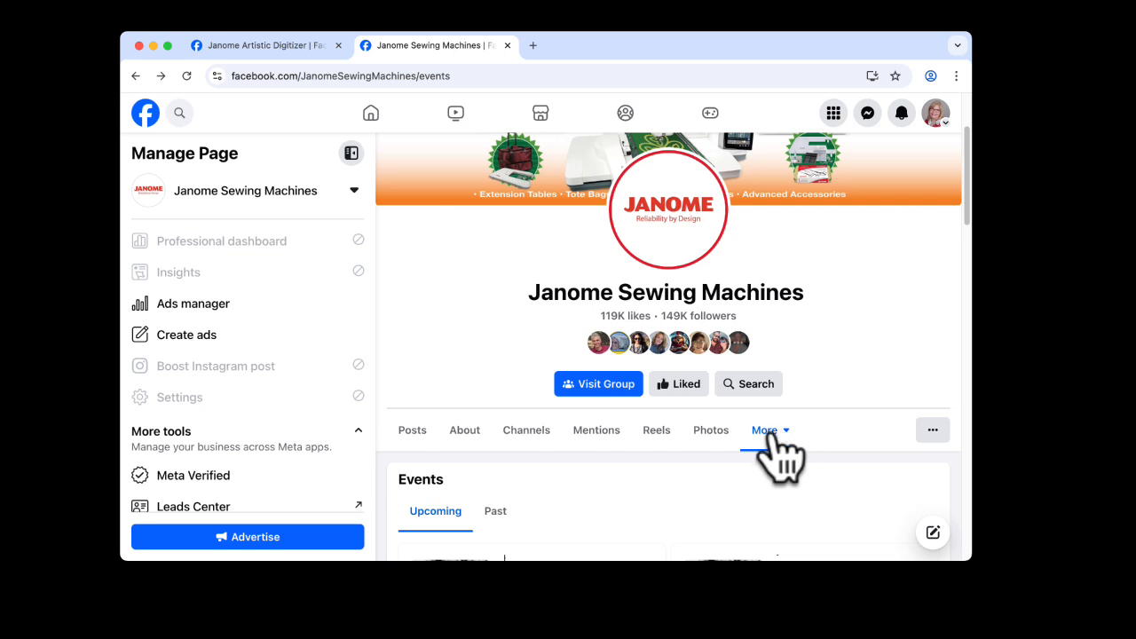
- Switch the page to its Videos section via More and browse the latest videos
left_click(763, 430)
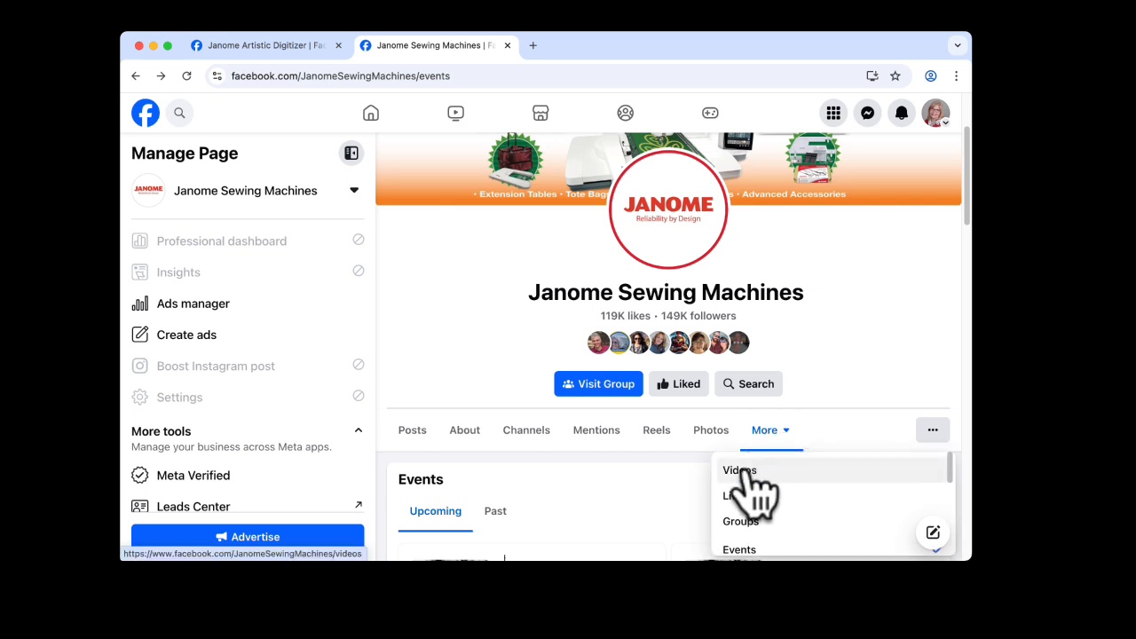
left_click(738, 470)
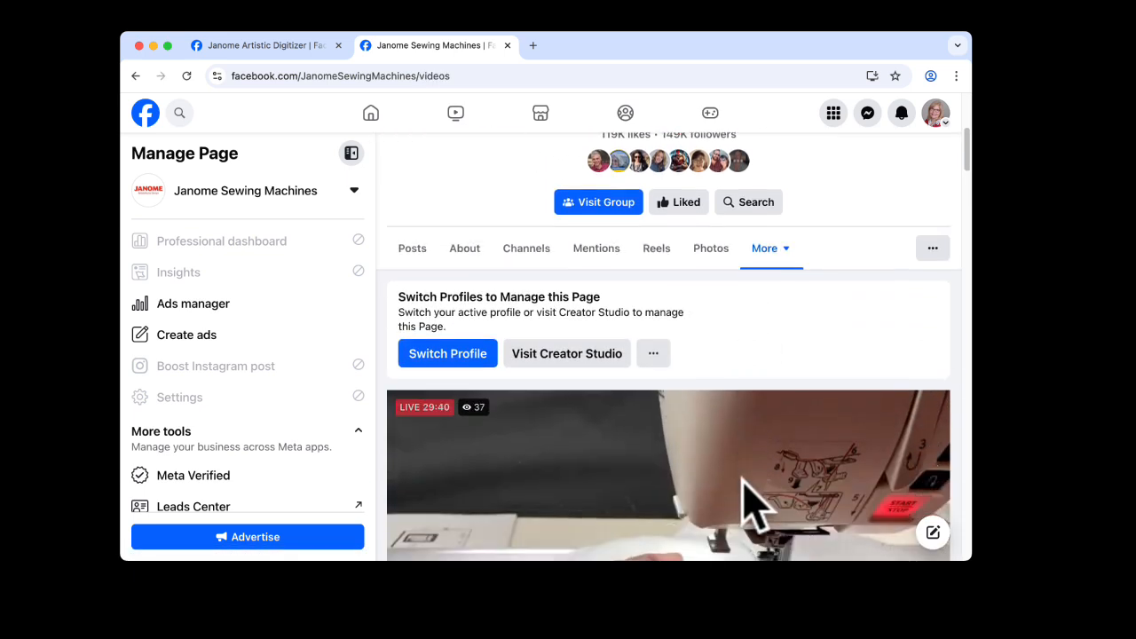
scroll("down", 3)
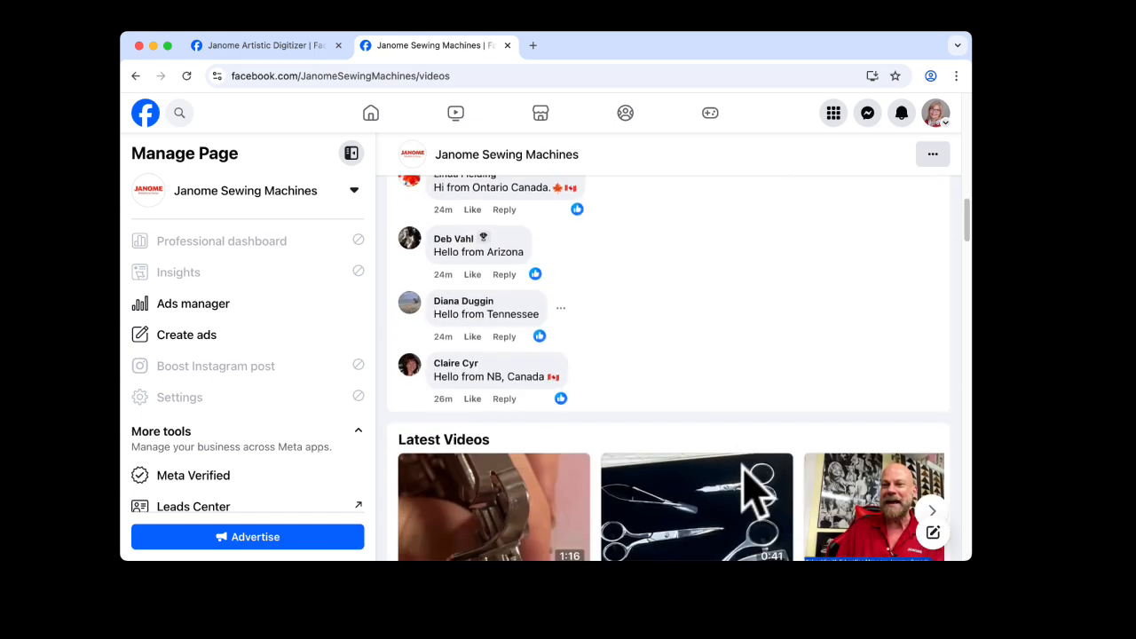
scroll("down", 3)
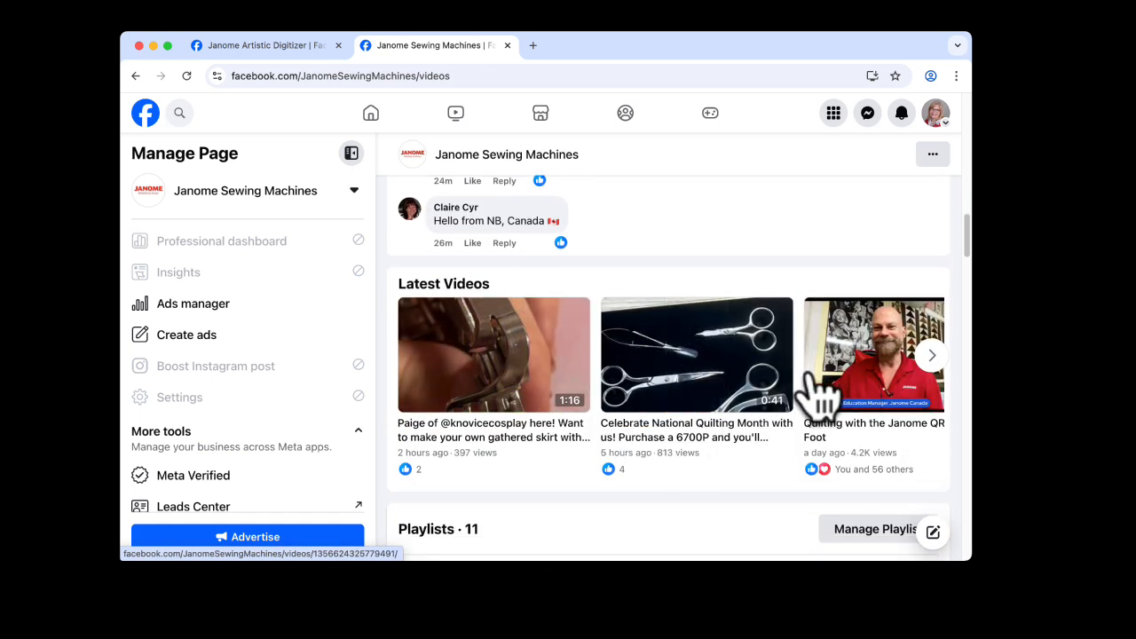
scroll("down", 3)
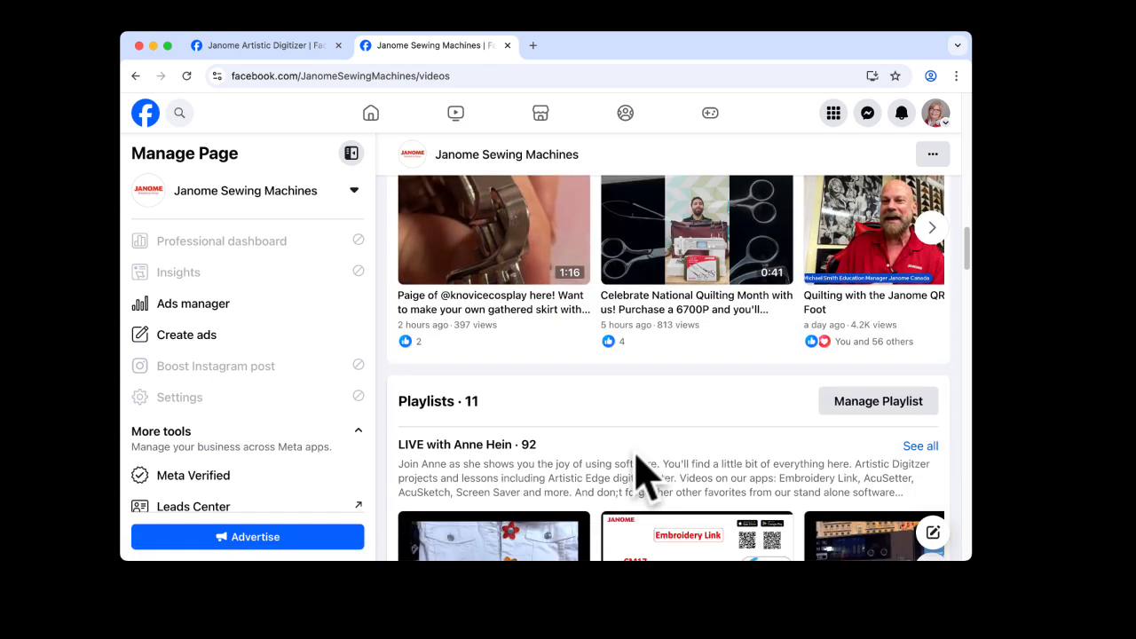
scroll("down", 3)
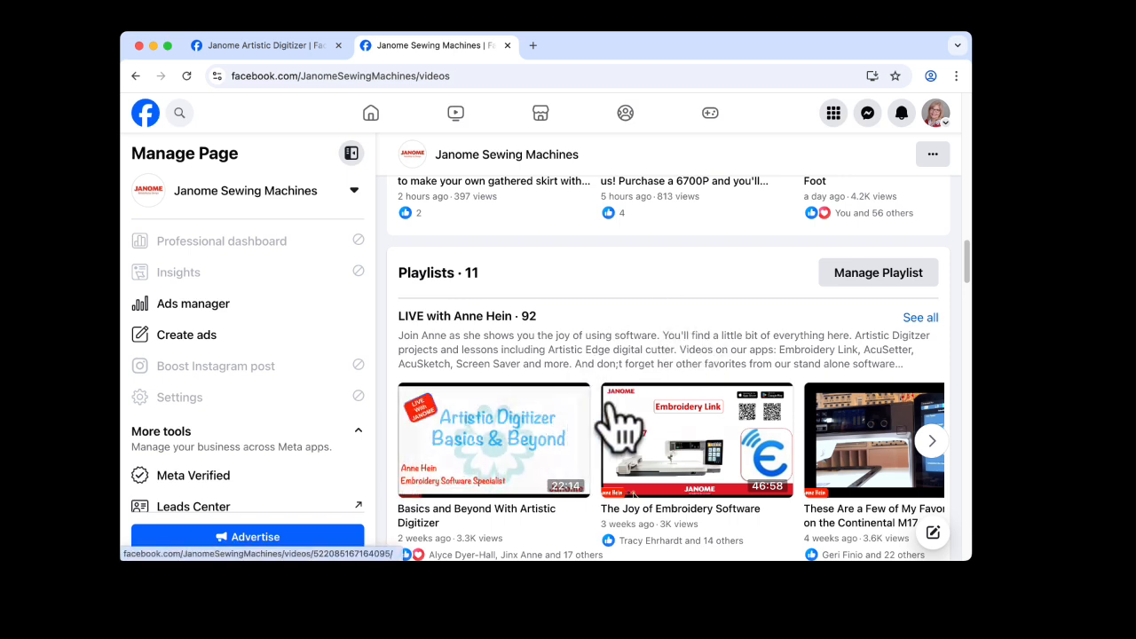
mouse_move(547, 462)
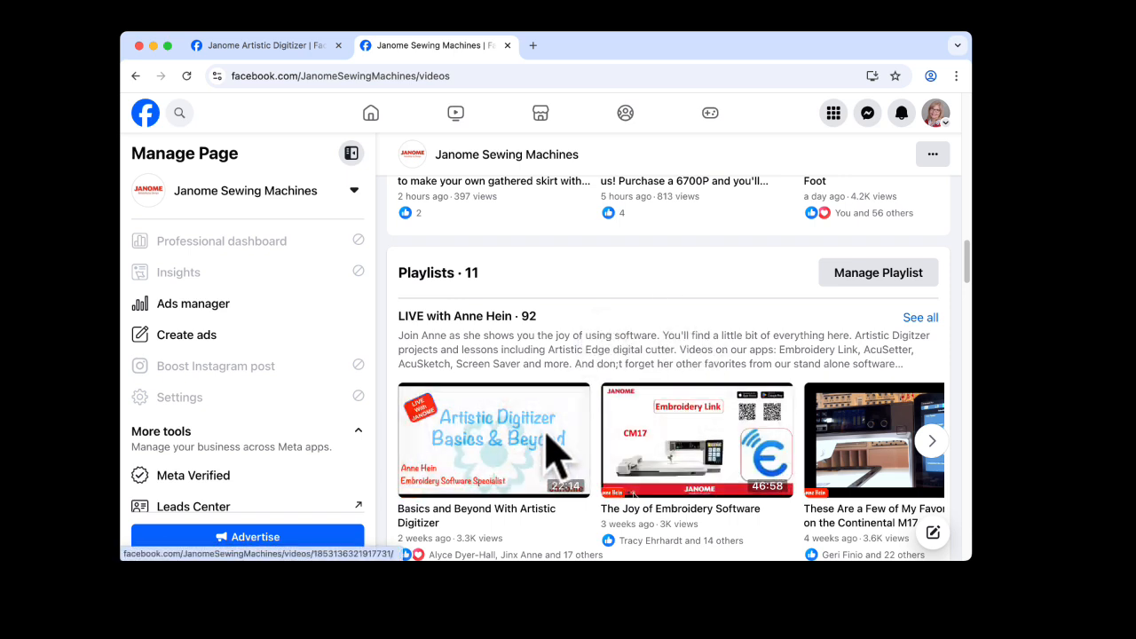
- Continue through the playlists and back toward the page header
scroll("down", 3)
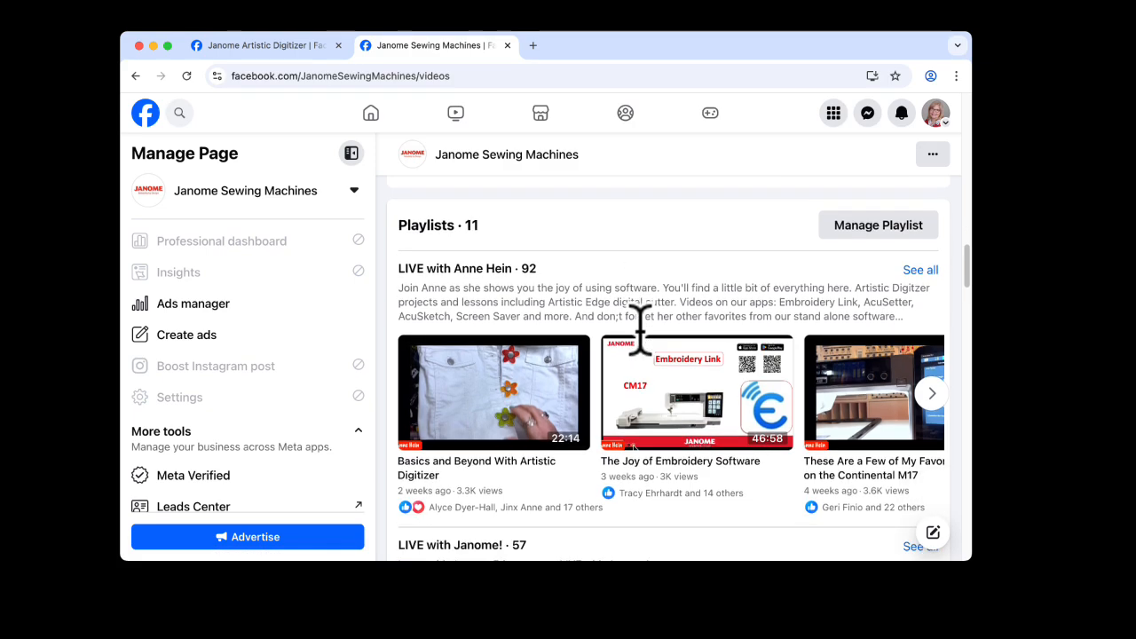
scroll("up", 3)
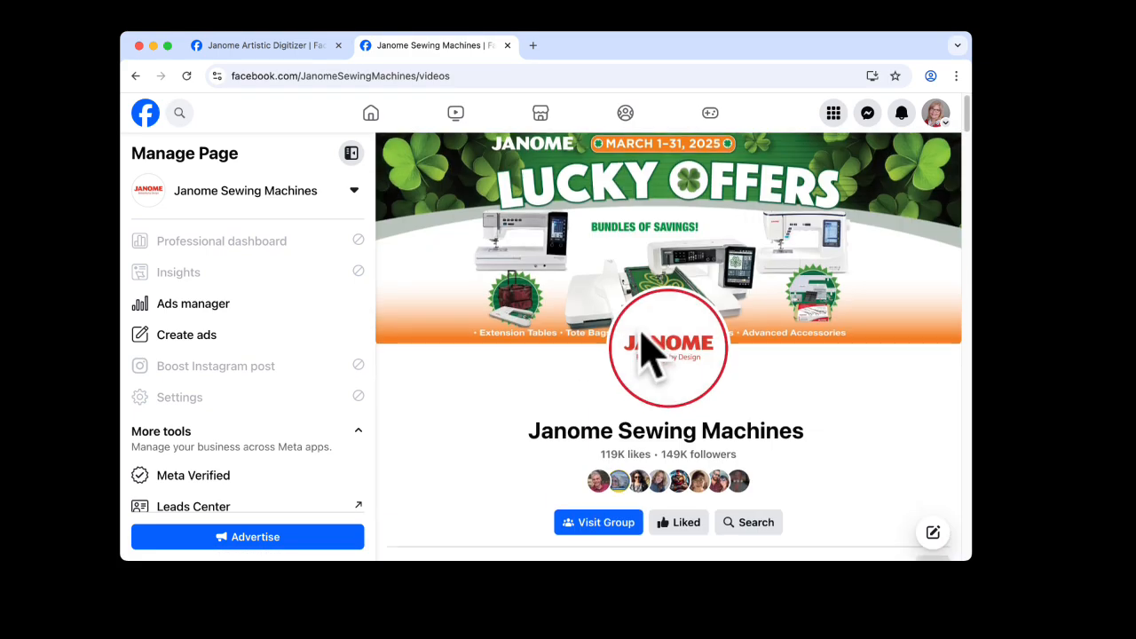
scroll("down", 3)
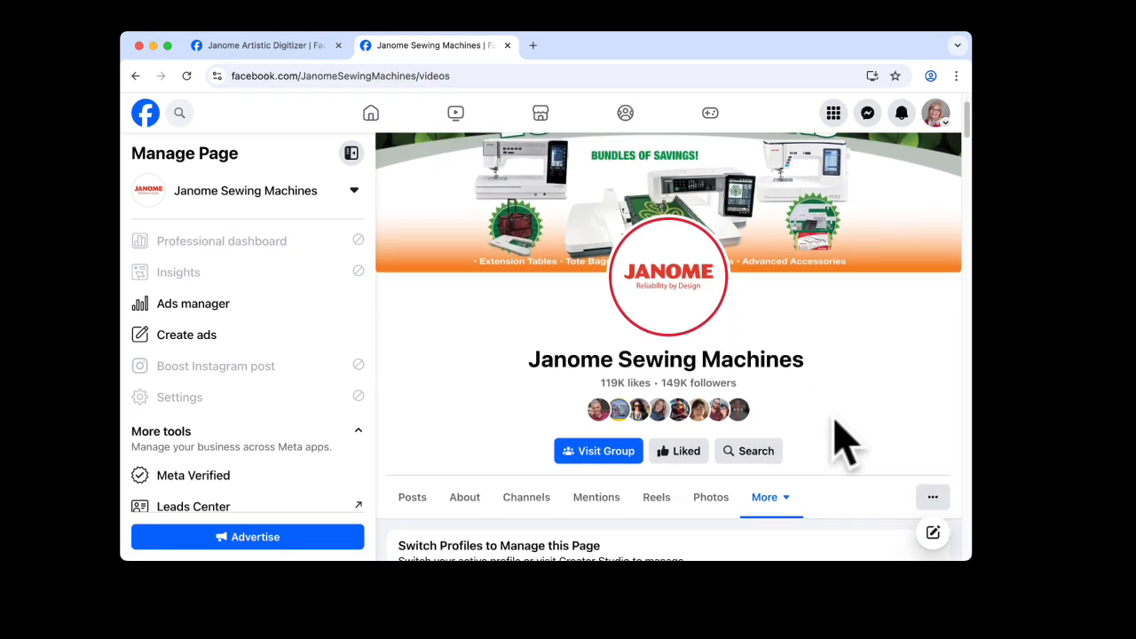
scroll("down", 3)
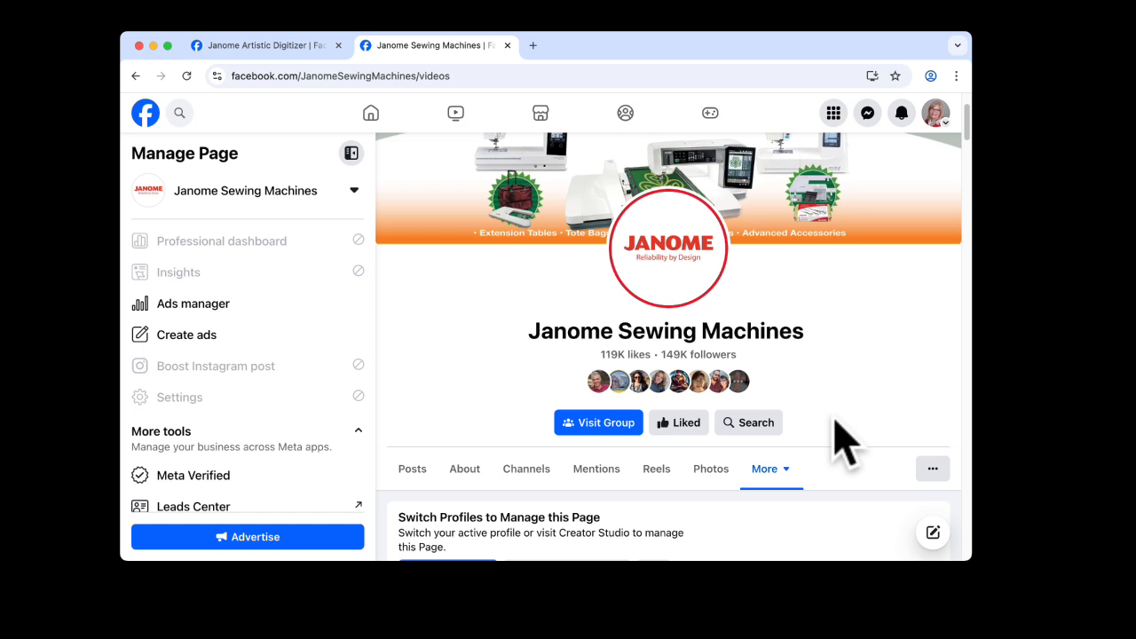
- Switch to the page's Events via More and open a Janome LIVE event
left_click(770, 468)
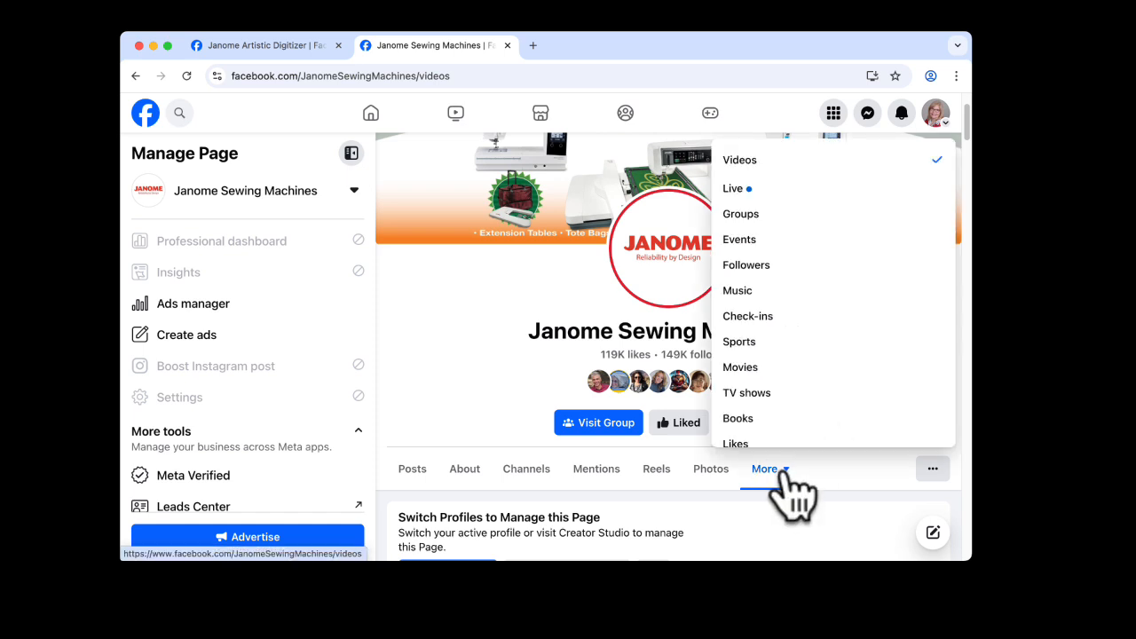
left_click(740, 238)
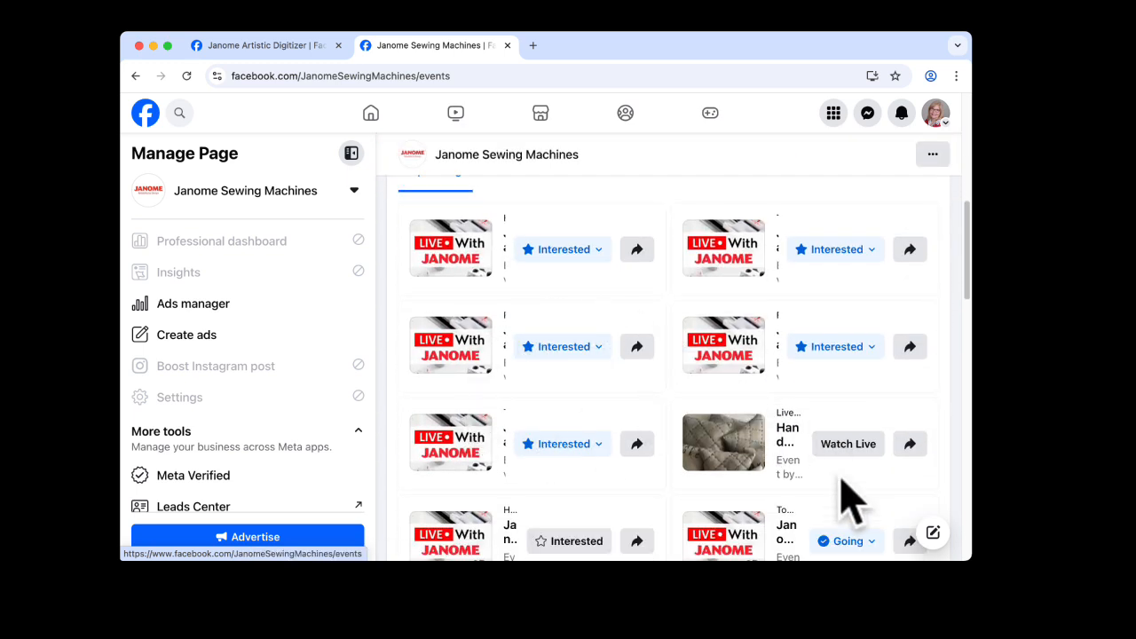
scroll("down", 3)
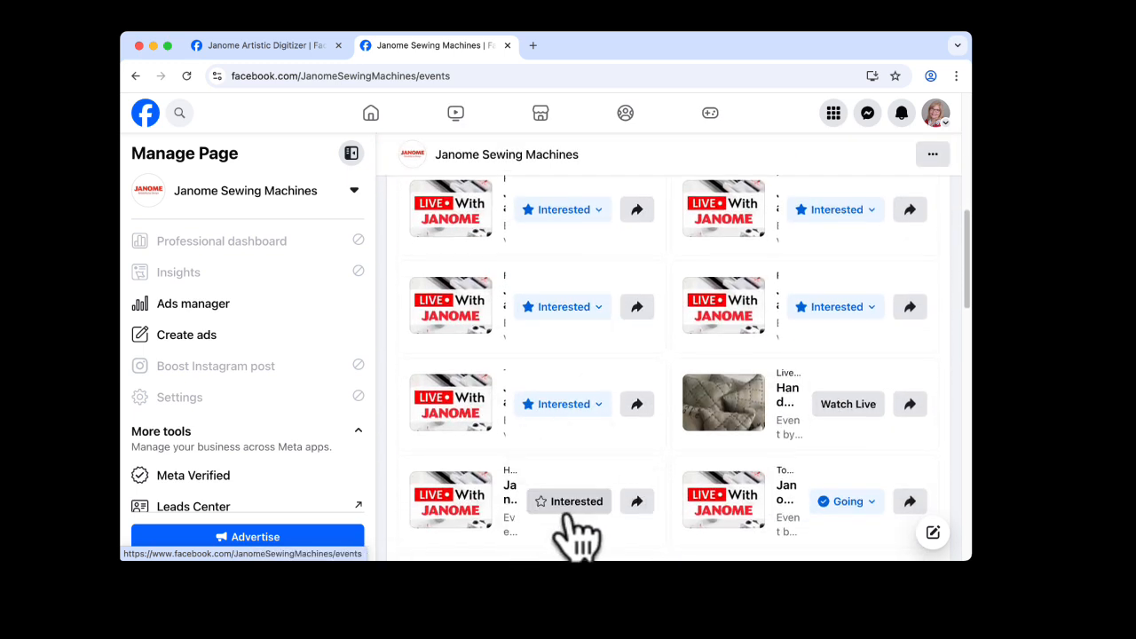
left_click(450, 501)
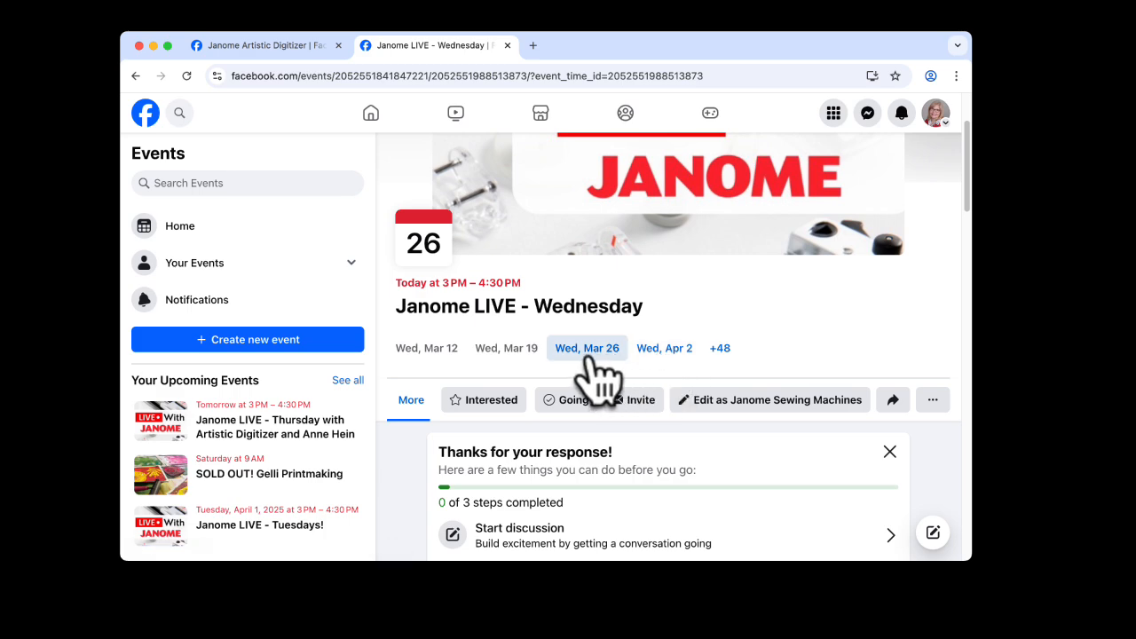
- Mark the April 2 date of Janome LIVE - Wednesday as Going for this event date only
left_click(664, 348)
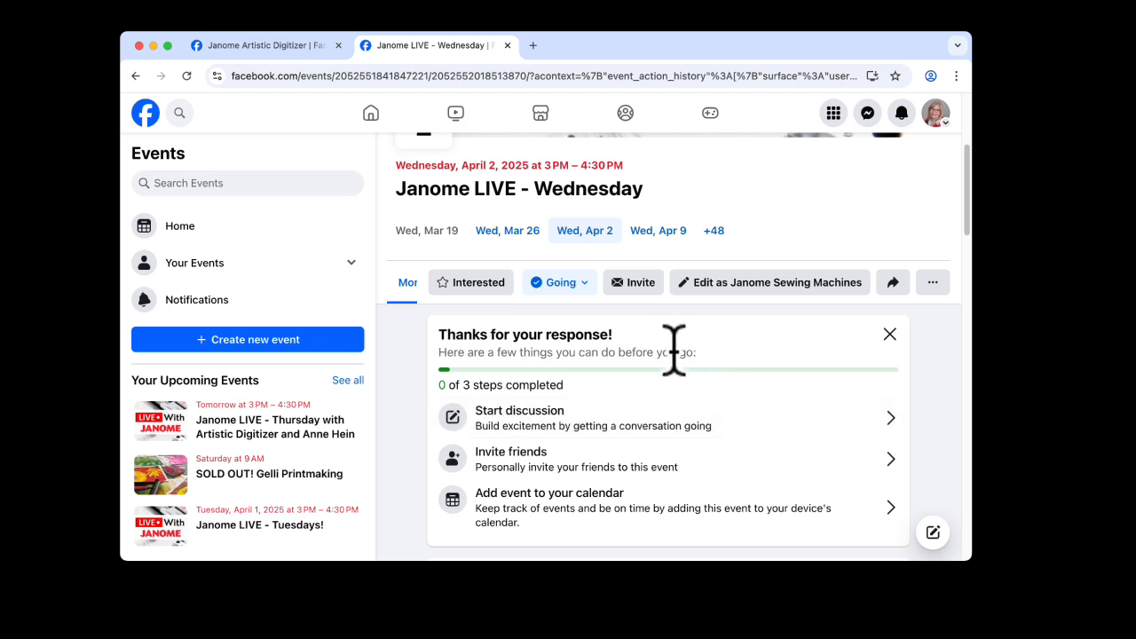
left_click(557, 282)
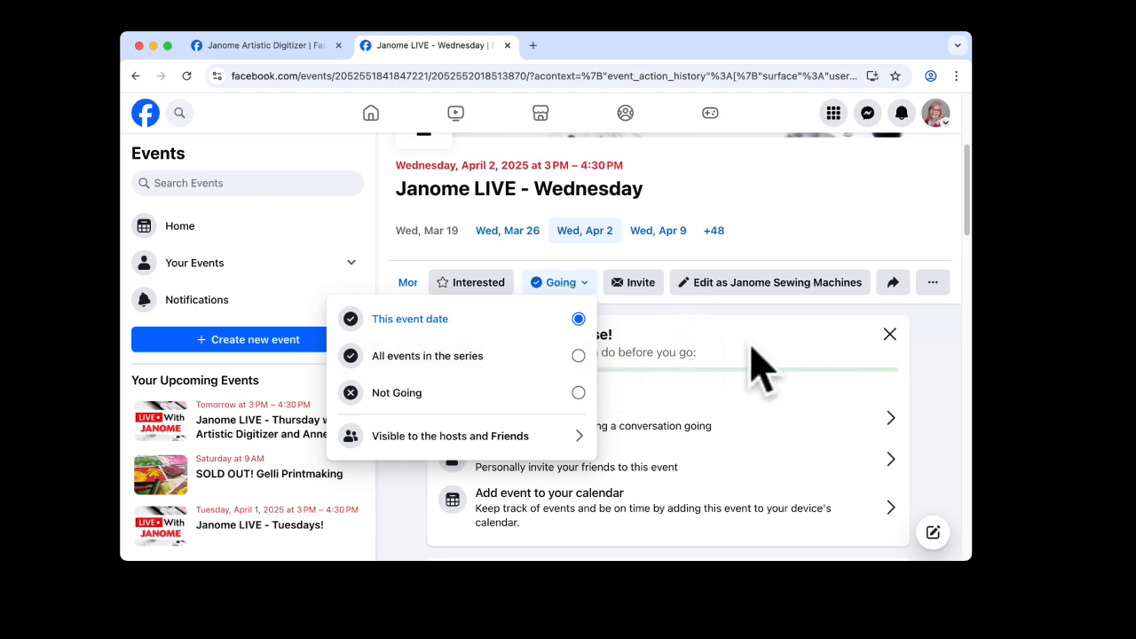
mouse_move(579, 354)
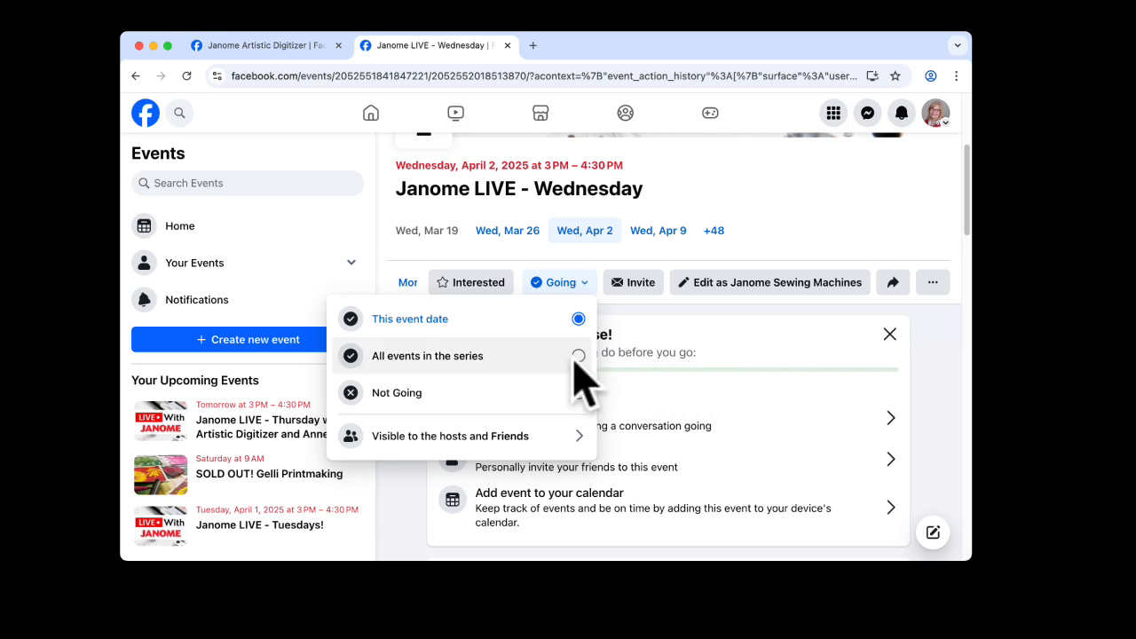
mouse_move(578, 369)
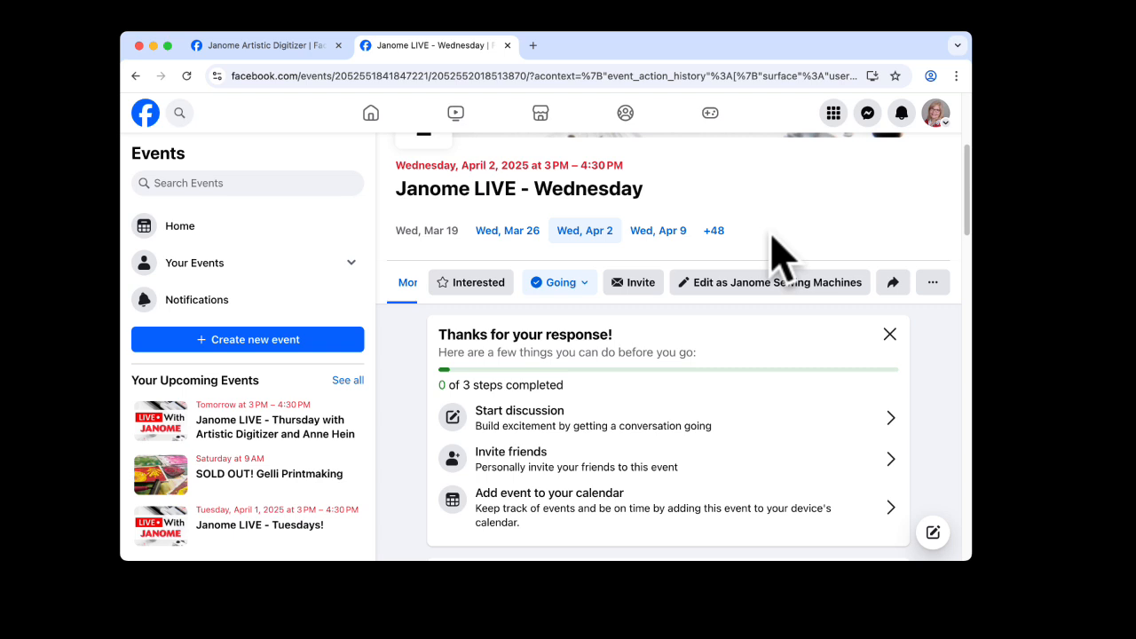
mouse_move(571, 191)
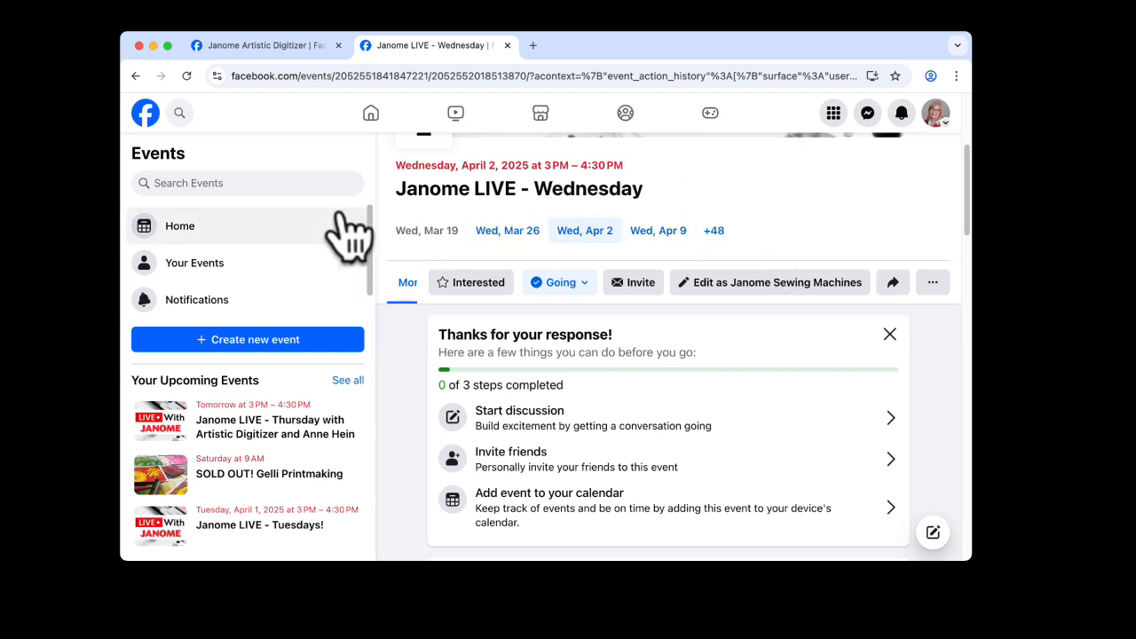
mouse_move(284, 133)
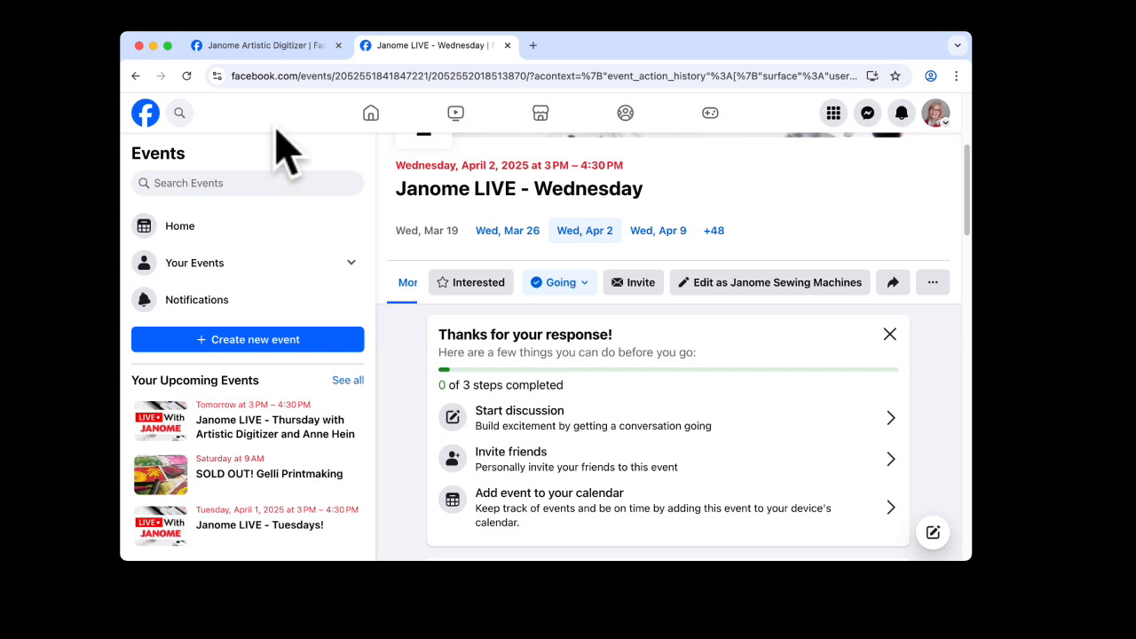
- Return to the Janome Artistic Digitizer group and start reading its Discussion feed
left_click(262, 44)
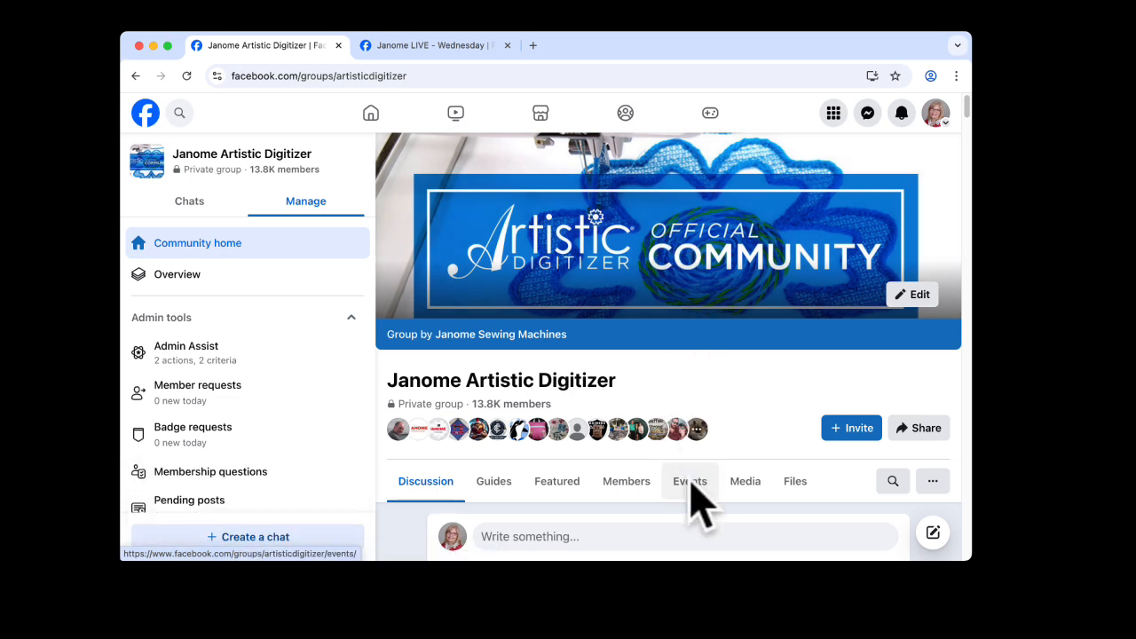
scroll("down", 3)
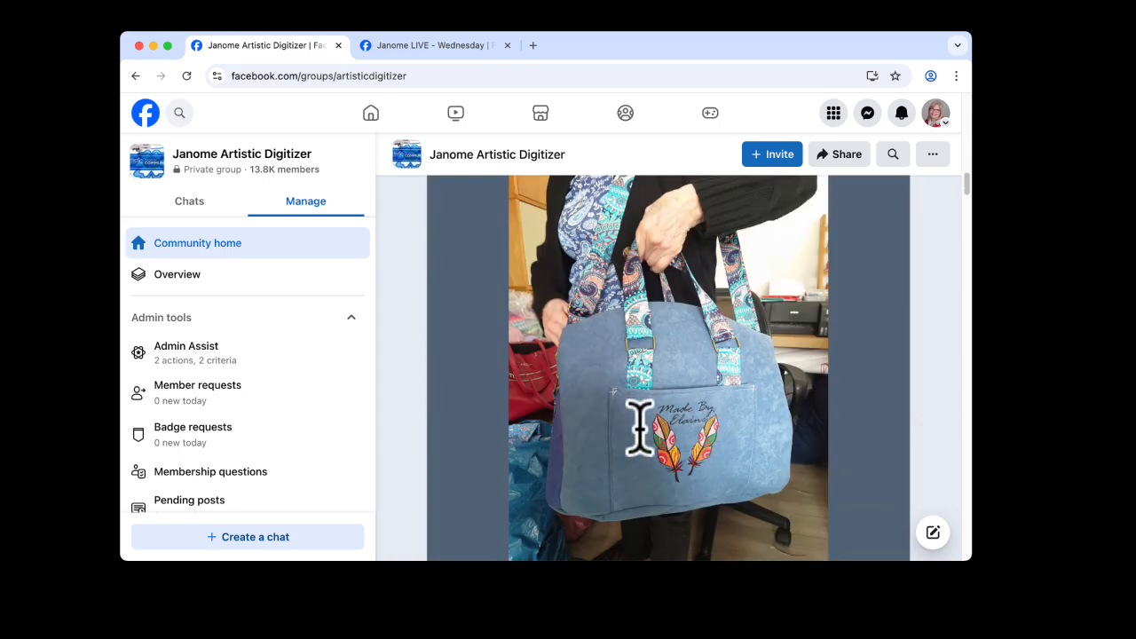
scroll("down", 3)
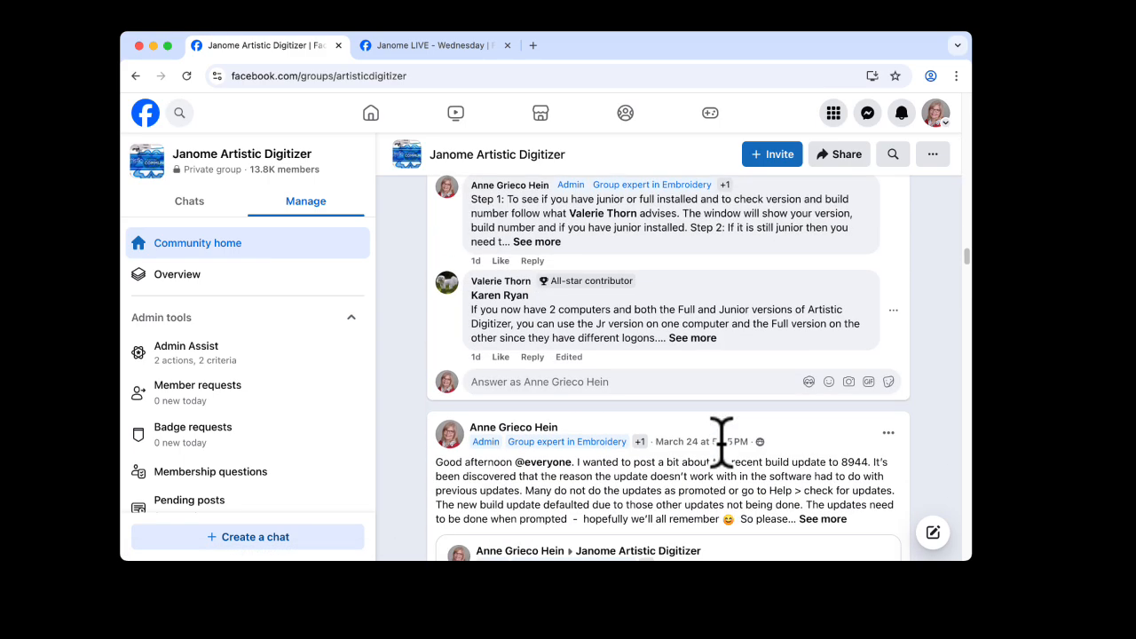
scroll("down", 3)
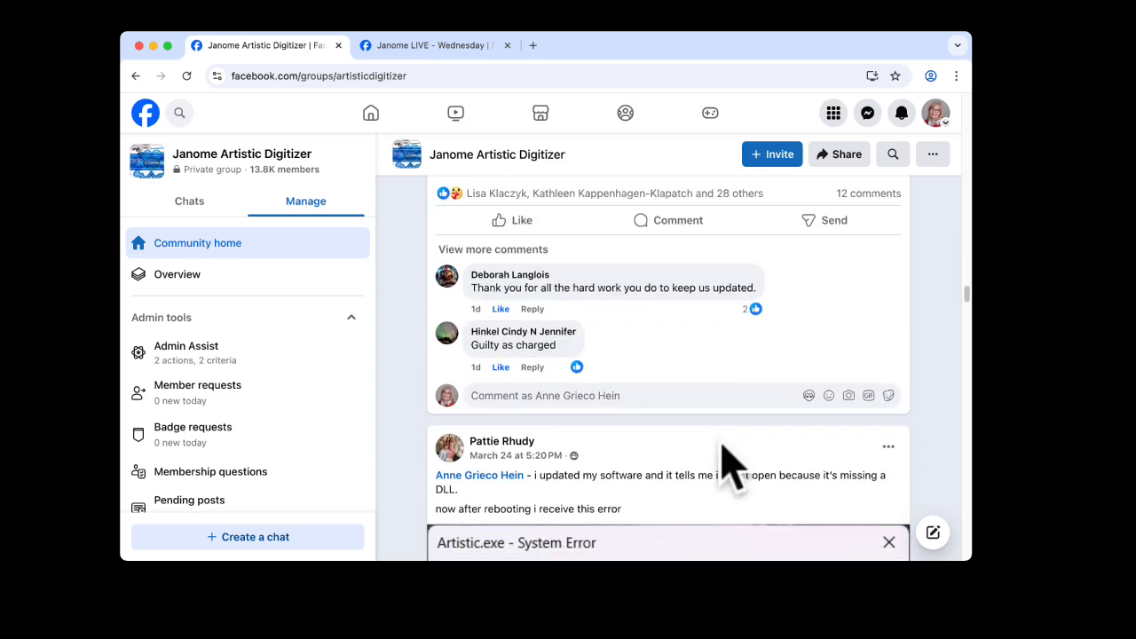
scroll("down", 3)
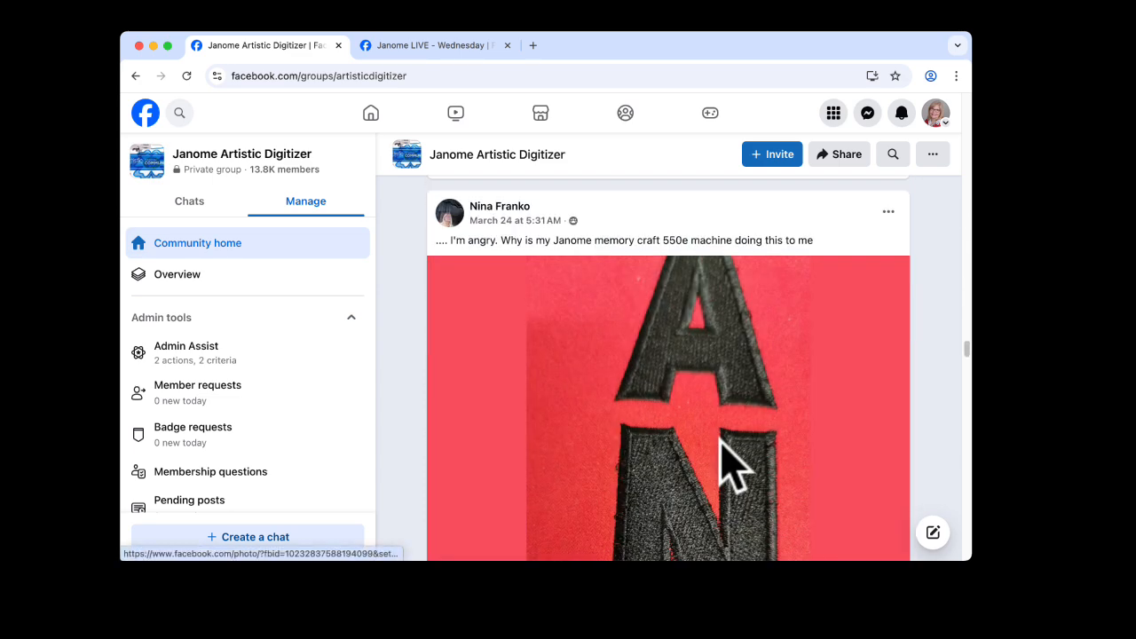
scroll("down", 3)
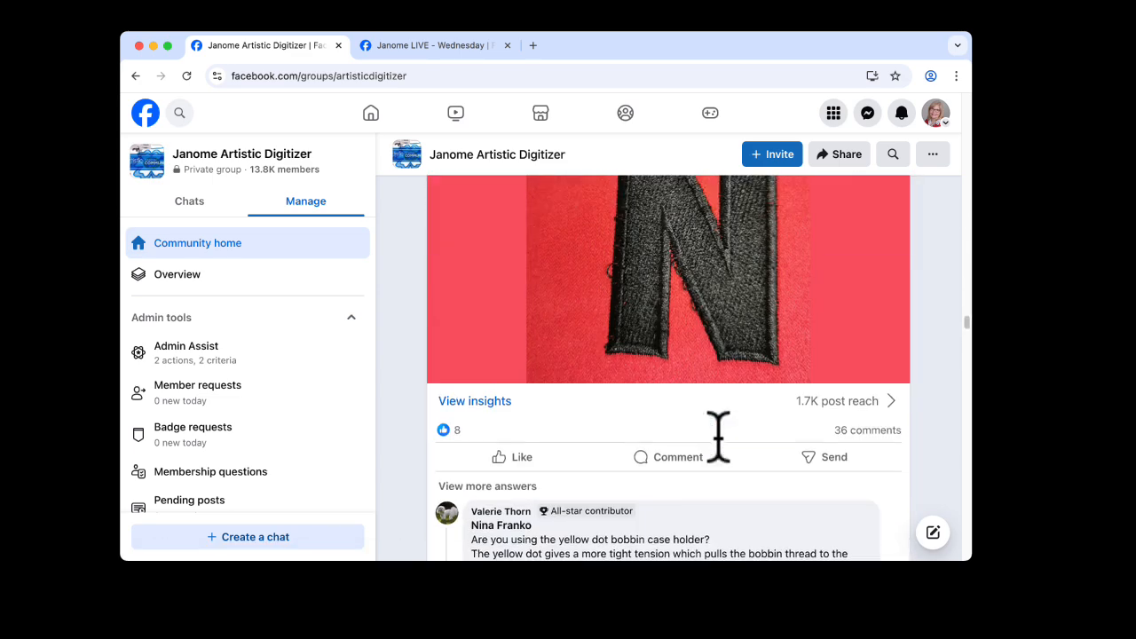
- Continue down through the group's recent discussion posts
scroll("down", 3)
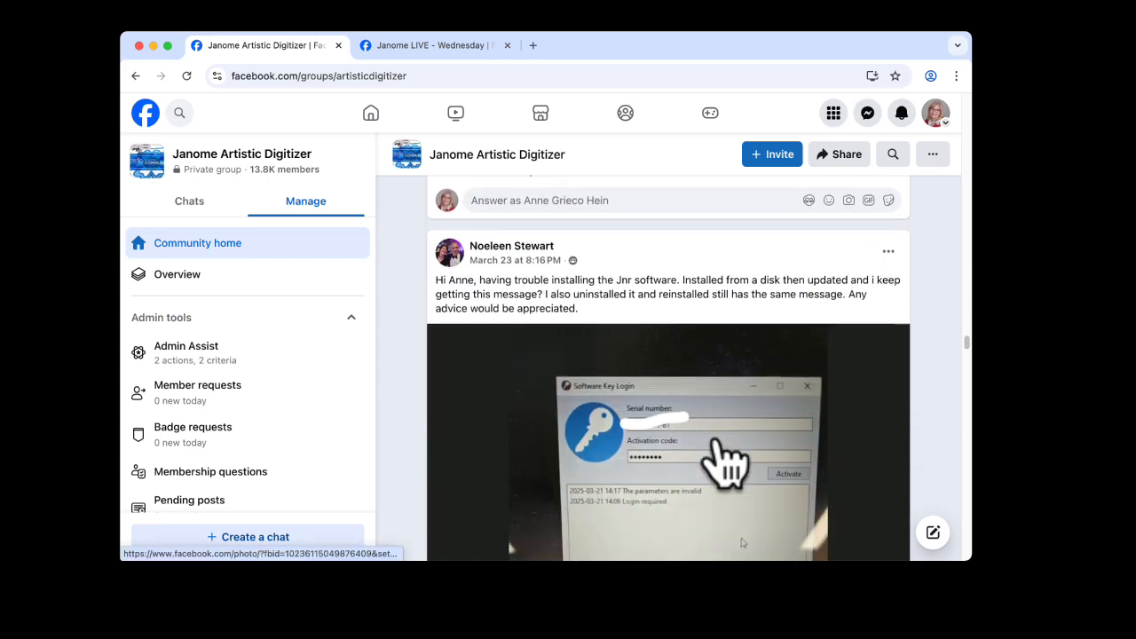
scroll("down", 3)
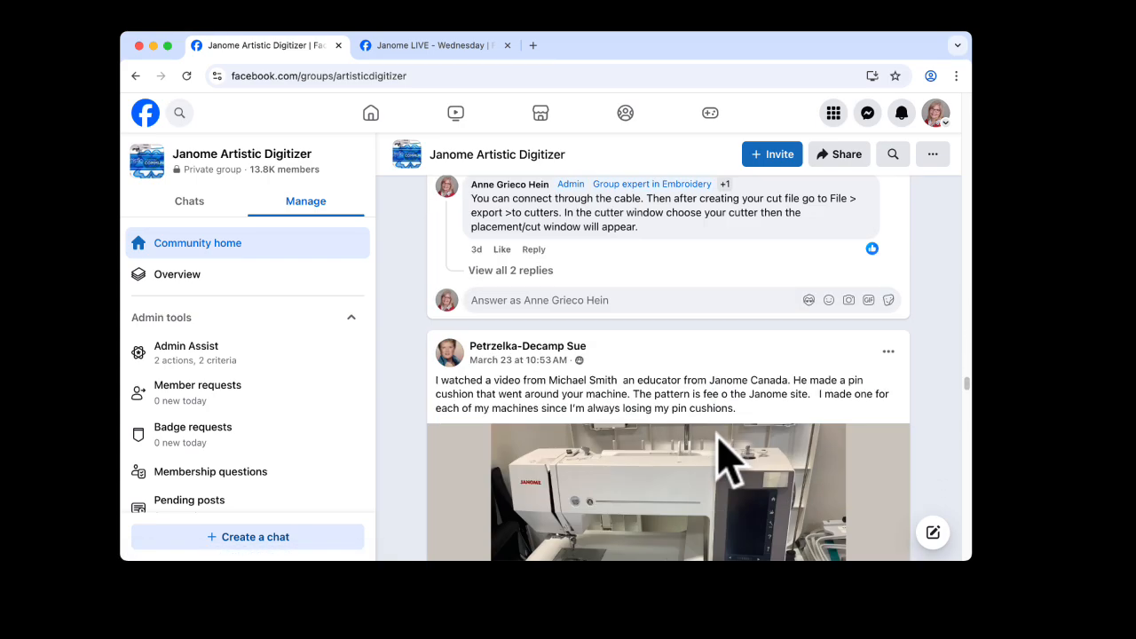
scroll("down", 3)
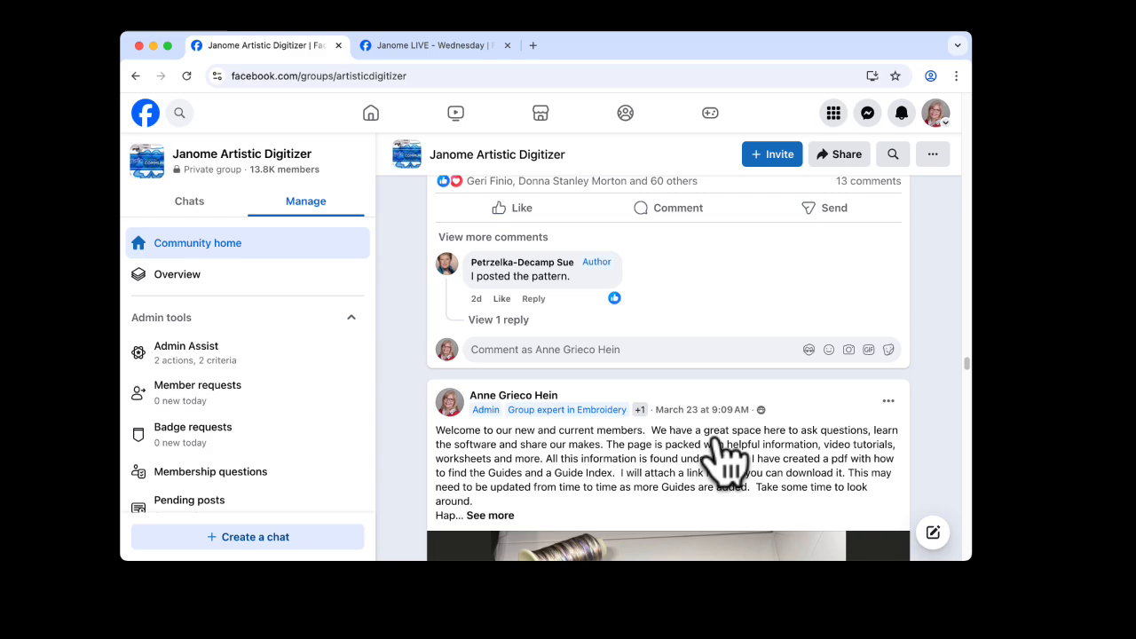
scroll("down", 3)
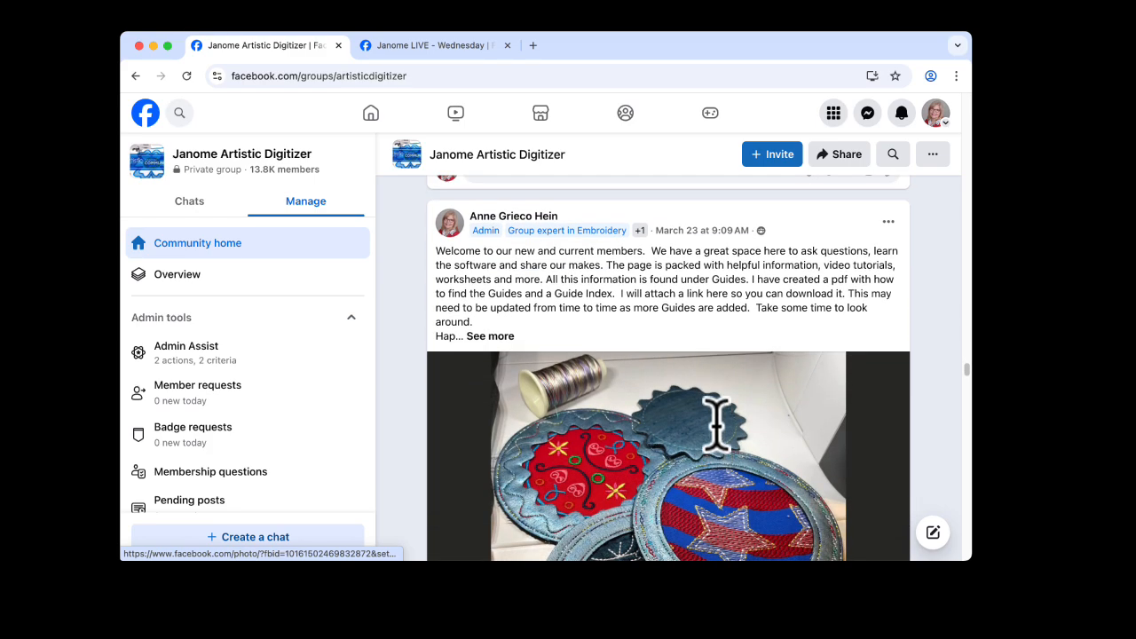
scroll("down", 3)
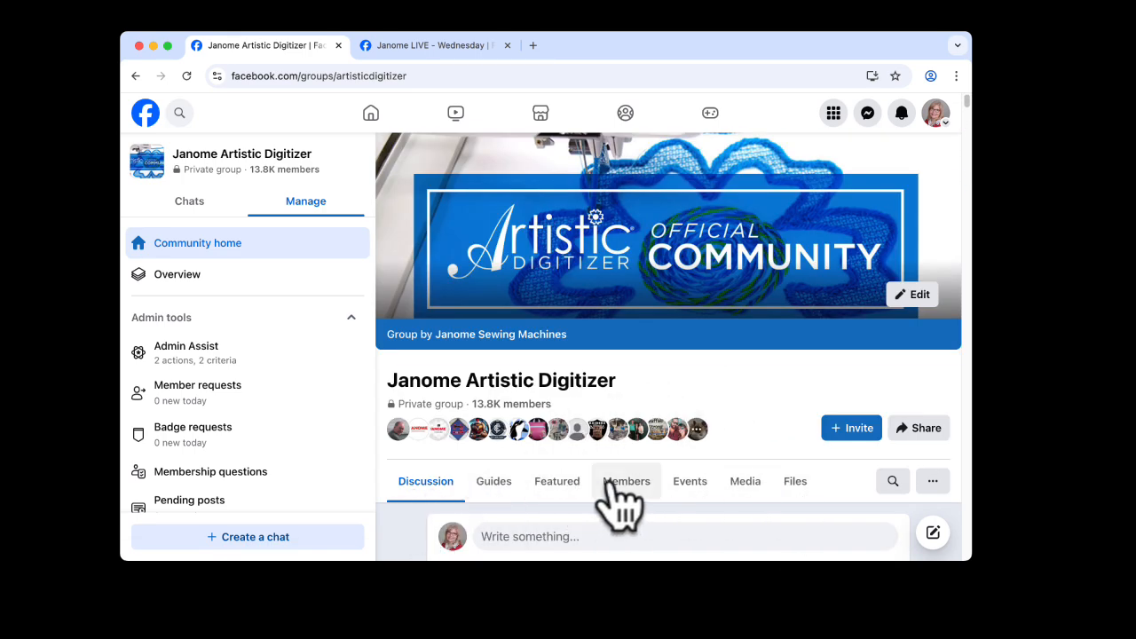
mouse_move(494, 481)
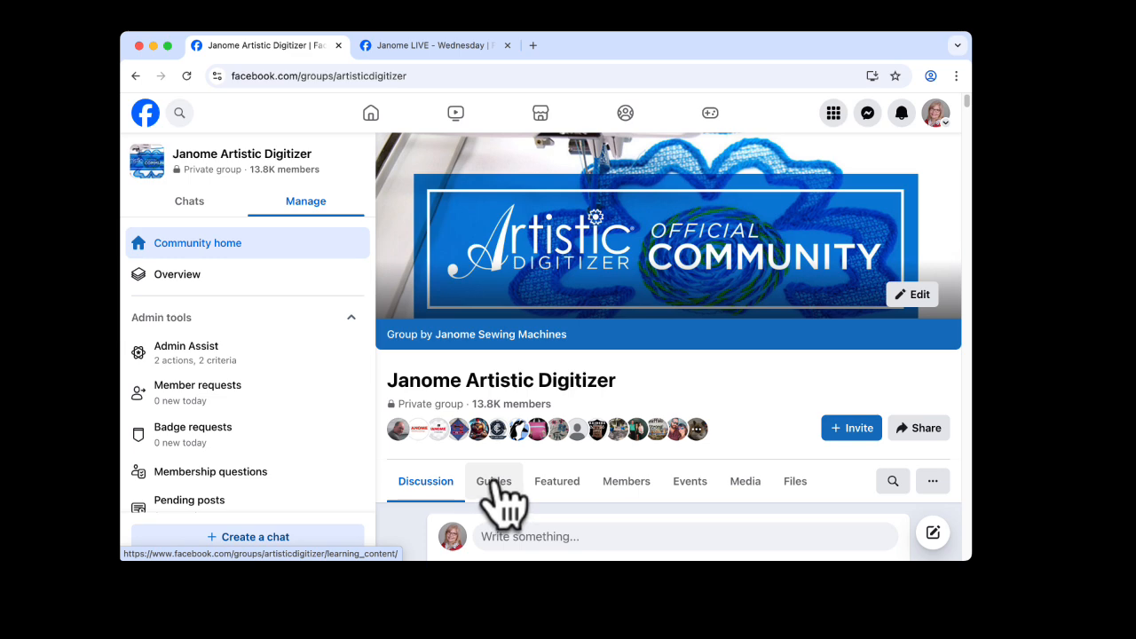
left_click(493, 481)
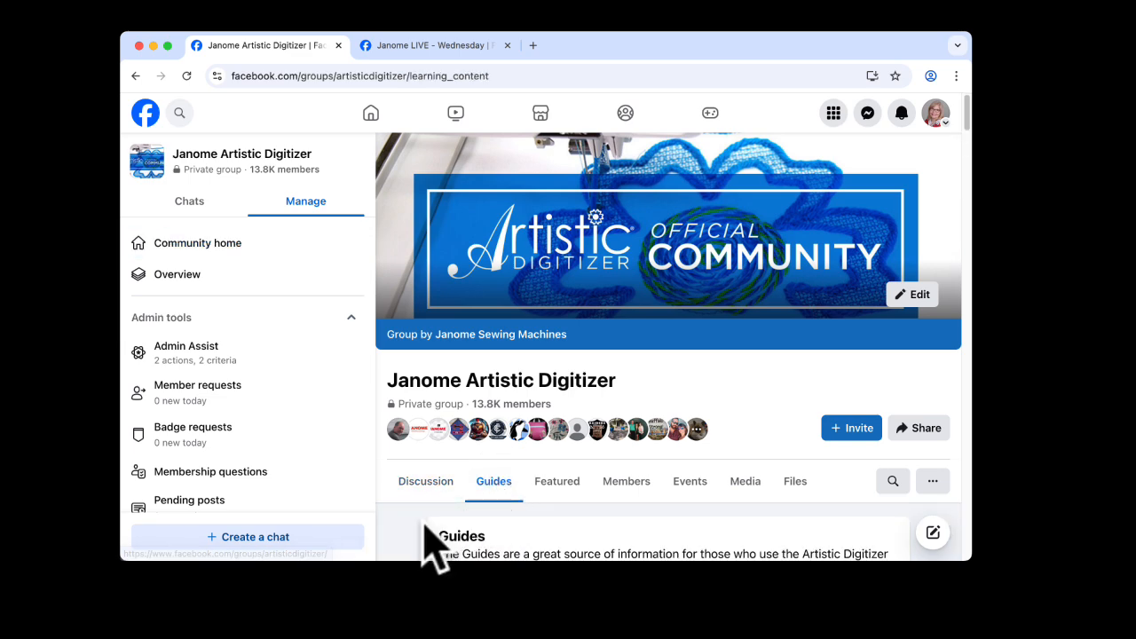
scroll("down", 3)
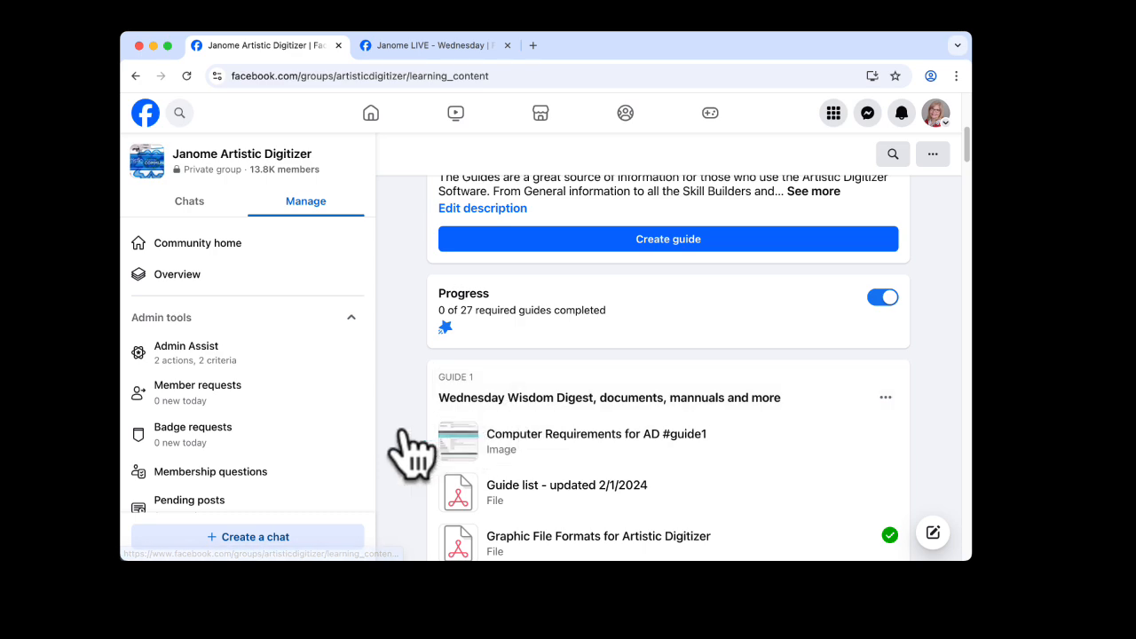
scroll("down", 3)
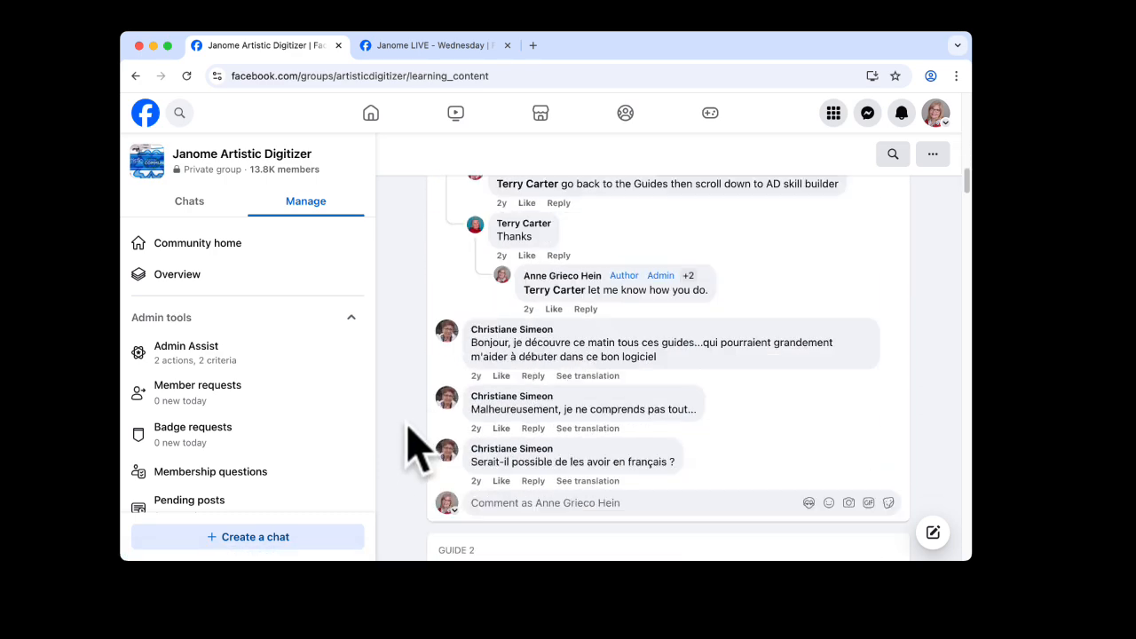
scroll("down", 3)
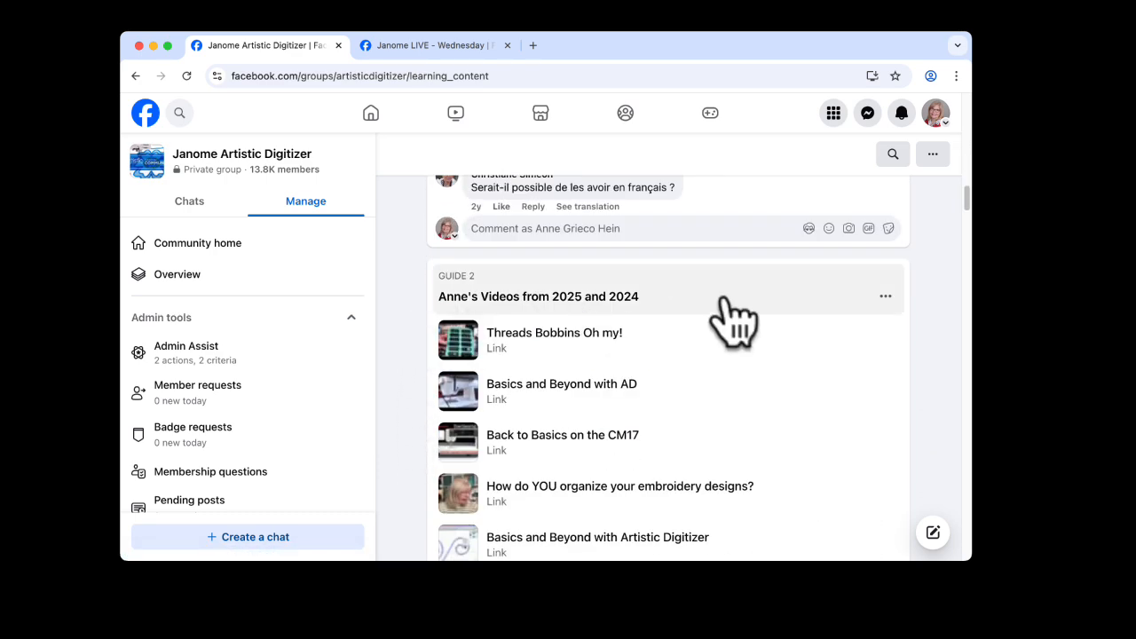
mouse_move(404, 394)
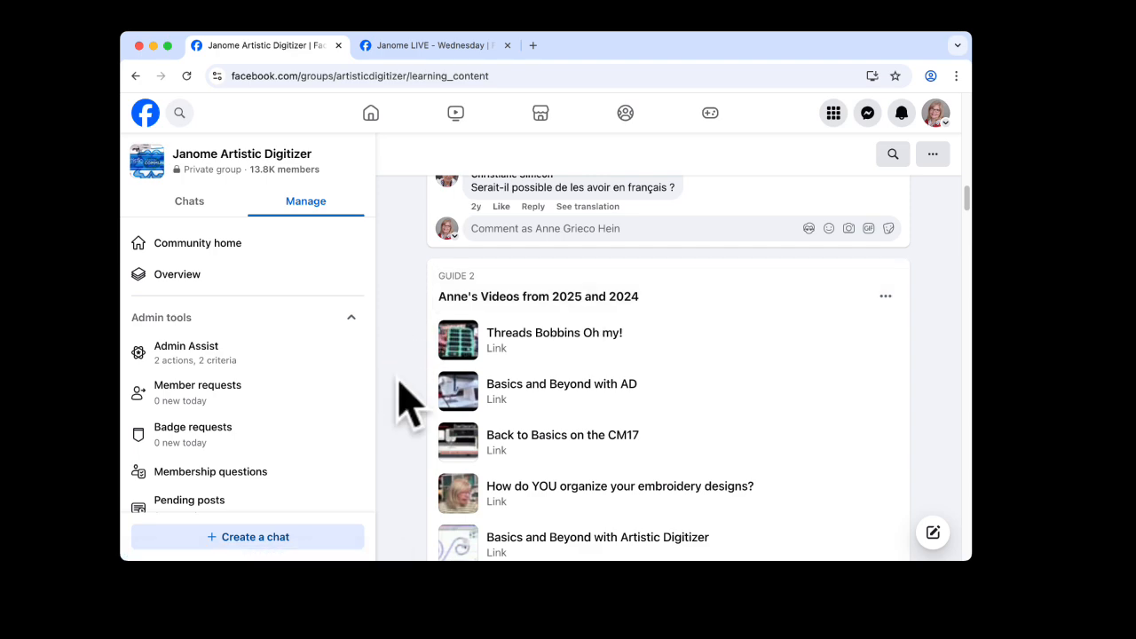
scroll("down", 3)
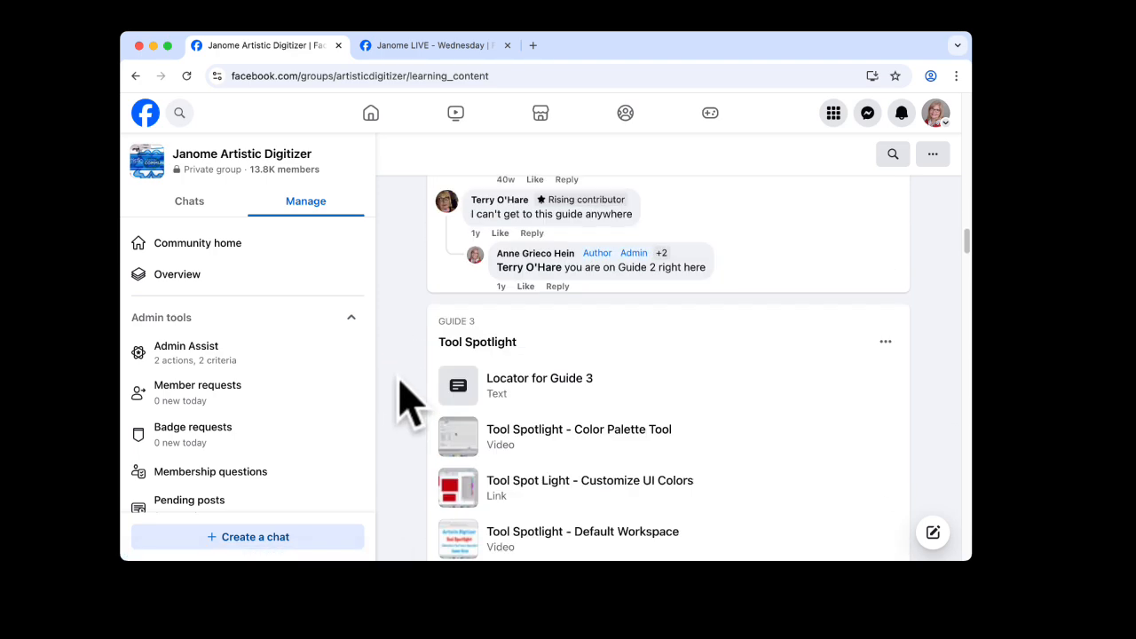
scroll("down", 3)
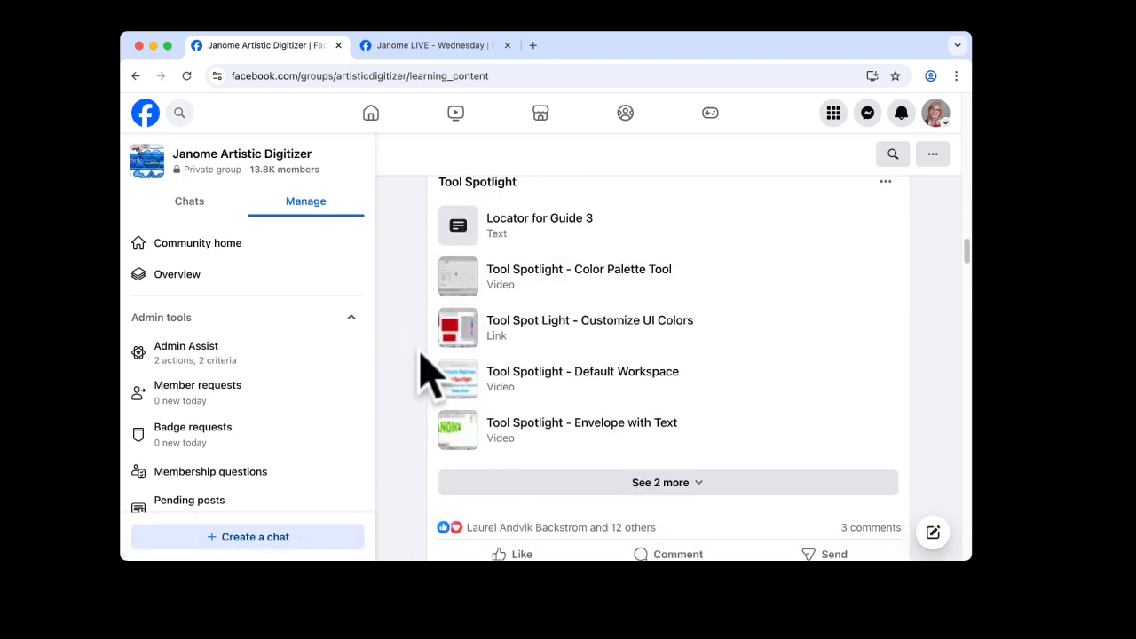
scroll("down", 3)
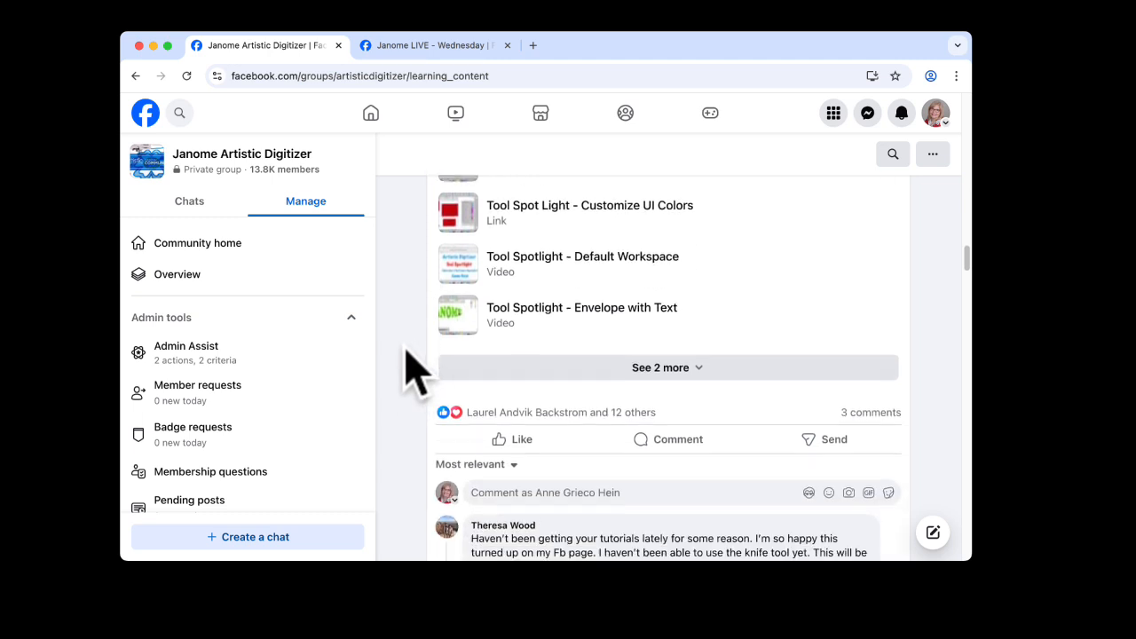
scroll("down", 3)
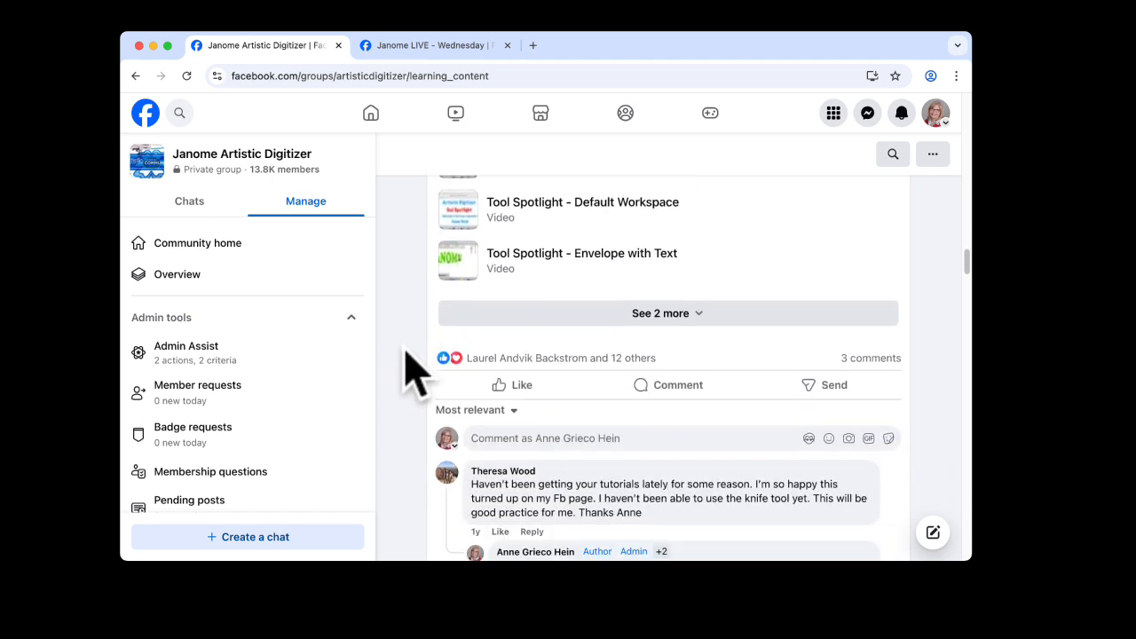
scroll("down", 3)
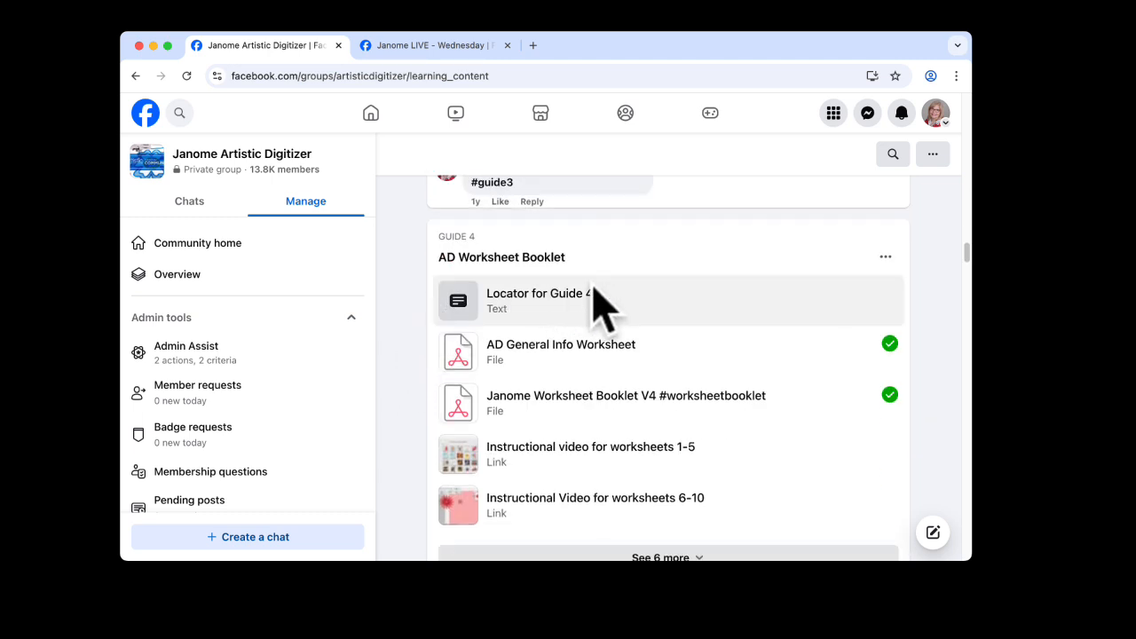
mouse_move(523, 323)
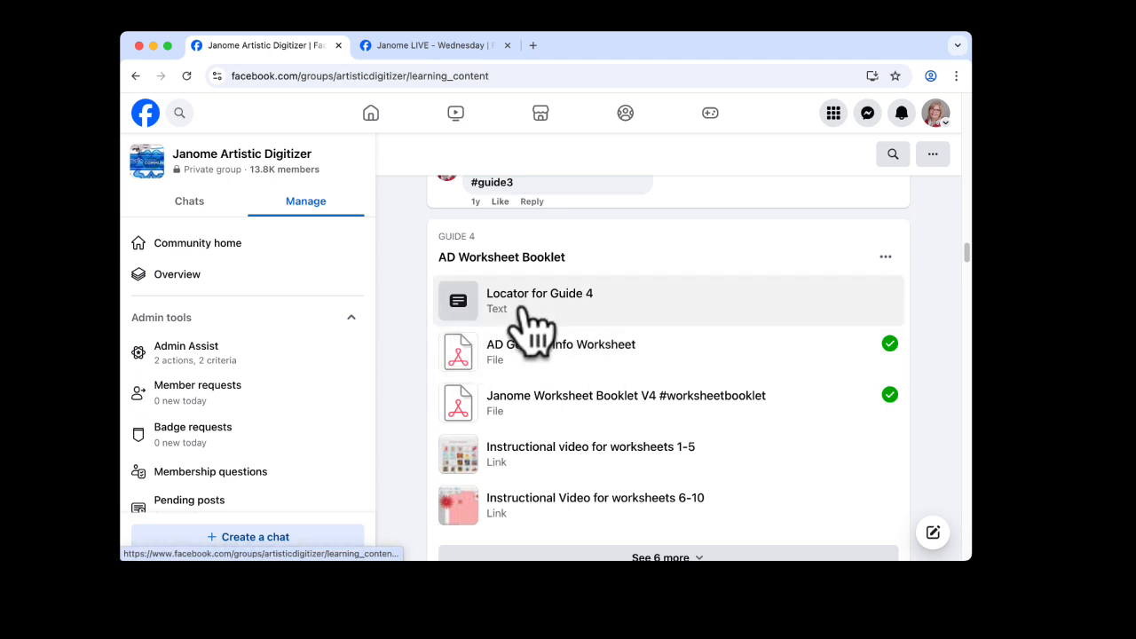
scroll("down", 3)
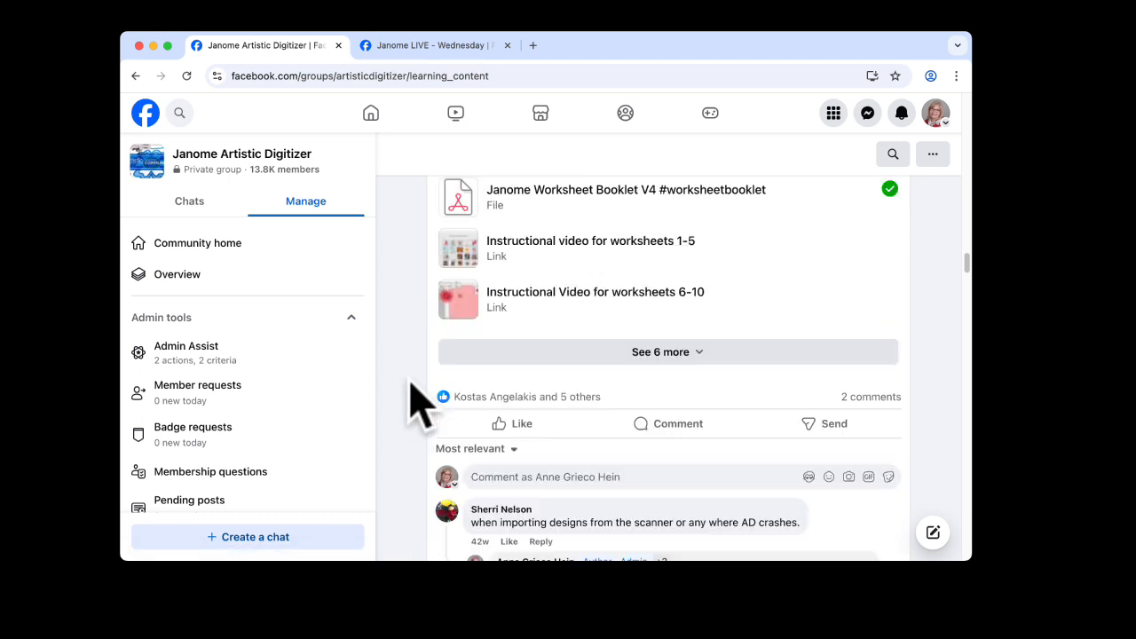
scroll("down", 3)
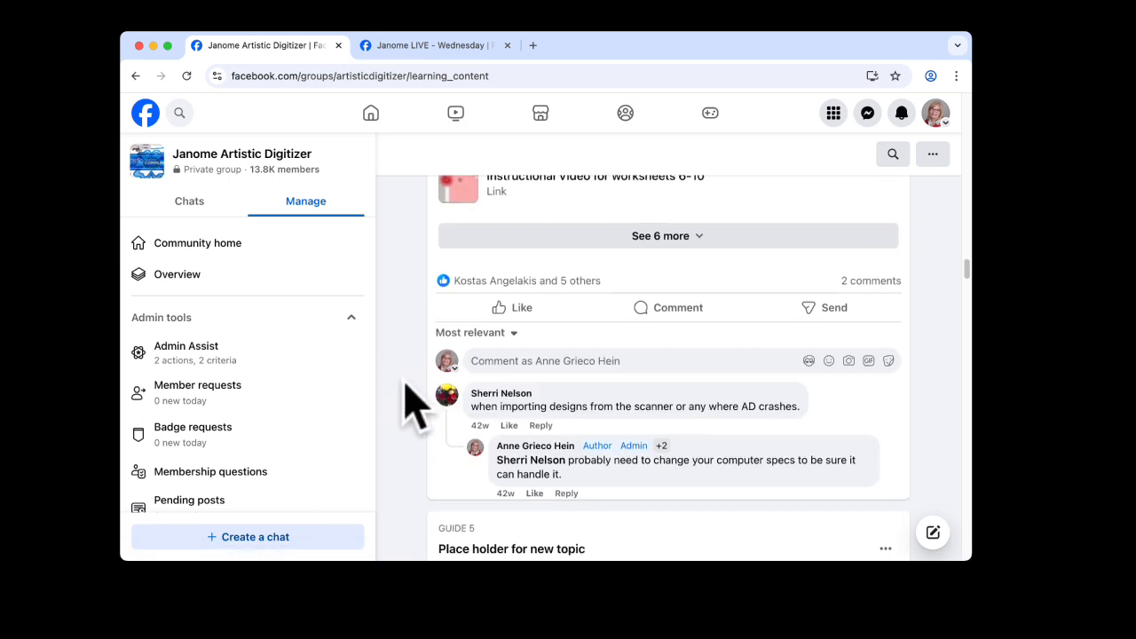
scroll("down", 3)
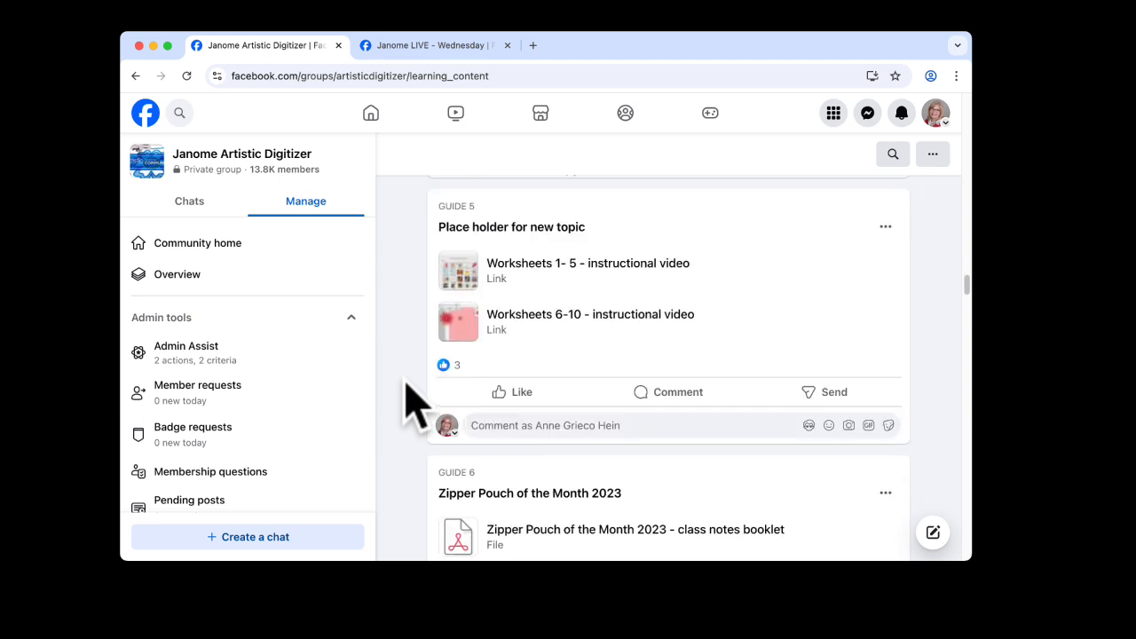
mouse_move(435, 394)
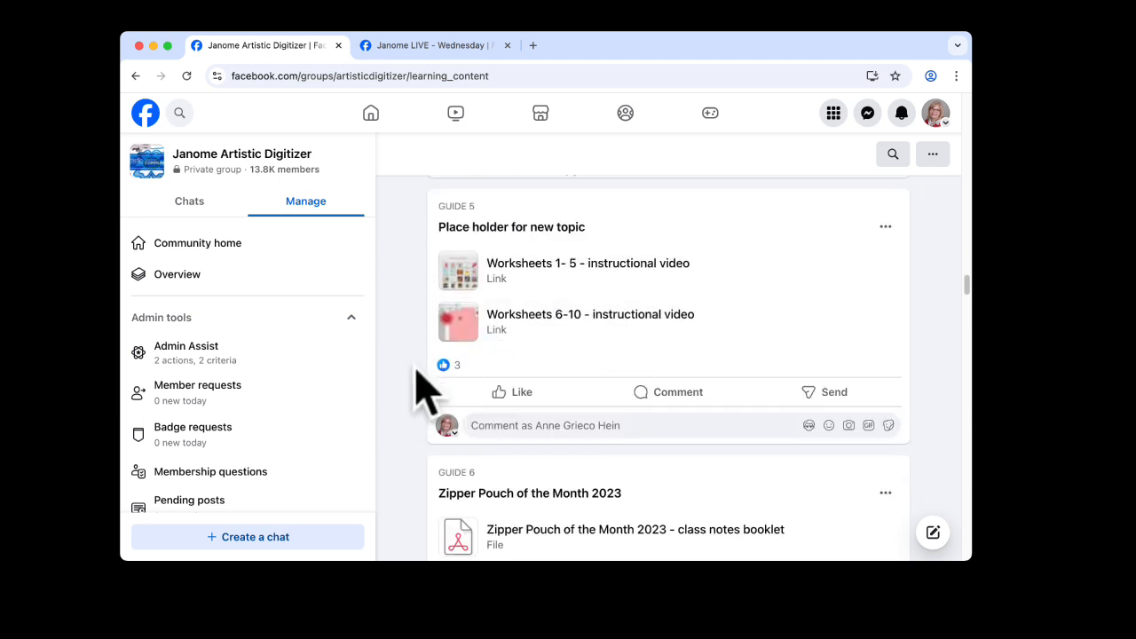
scroll("down", 3)
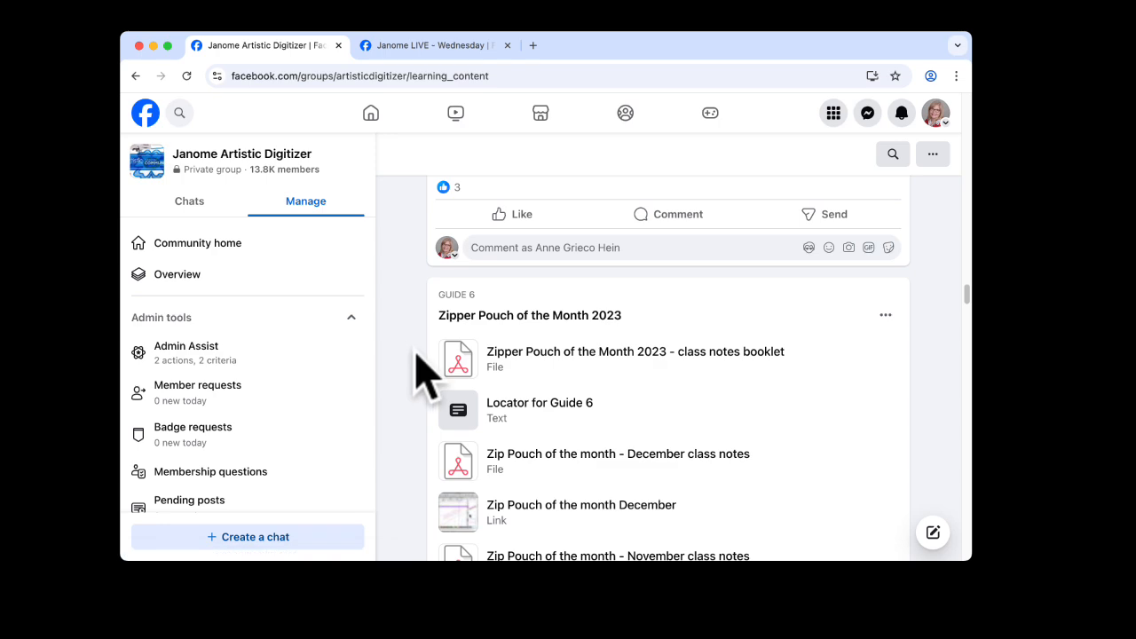
scroll("down", 3)
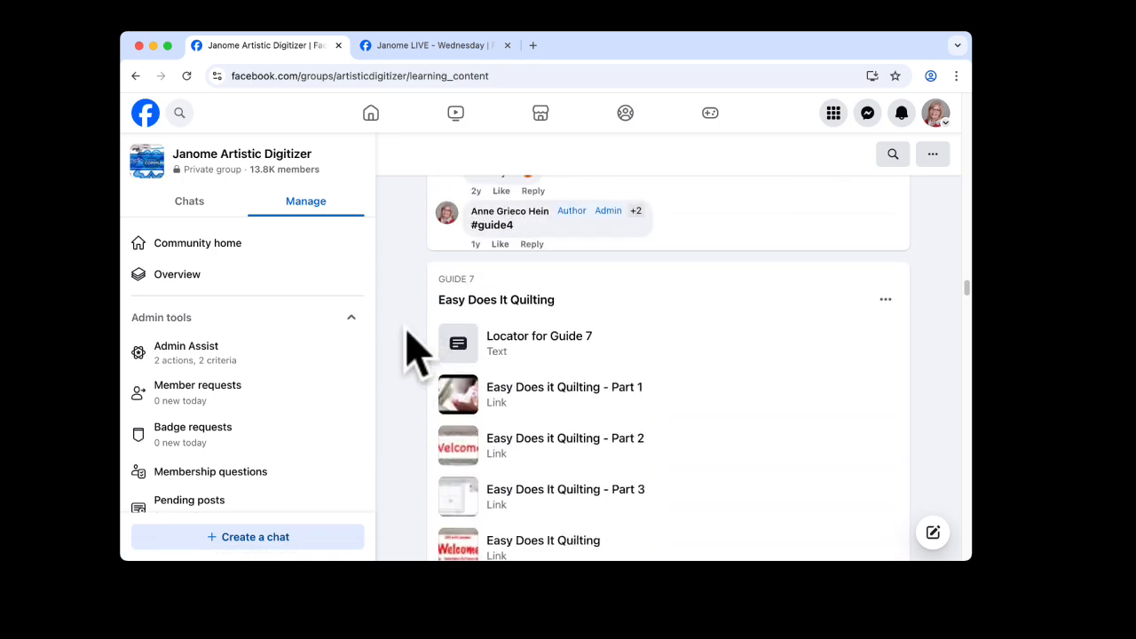
mouse_move(417, 394)
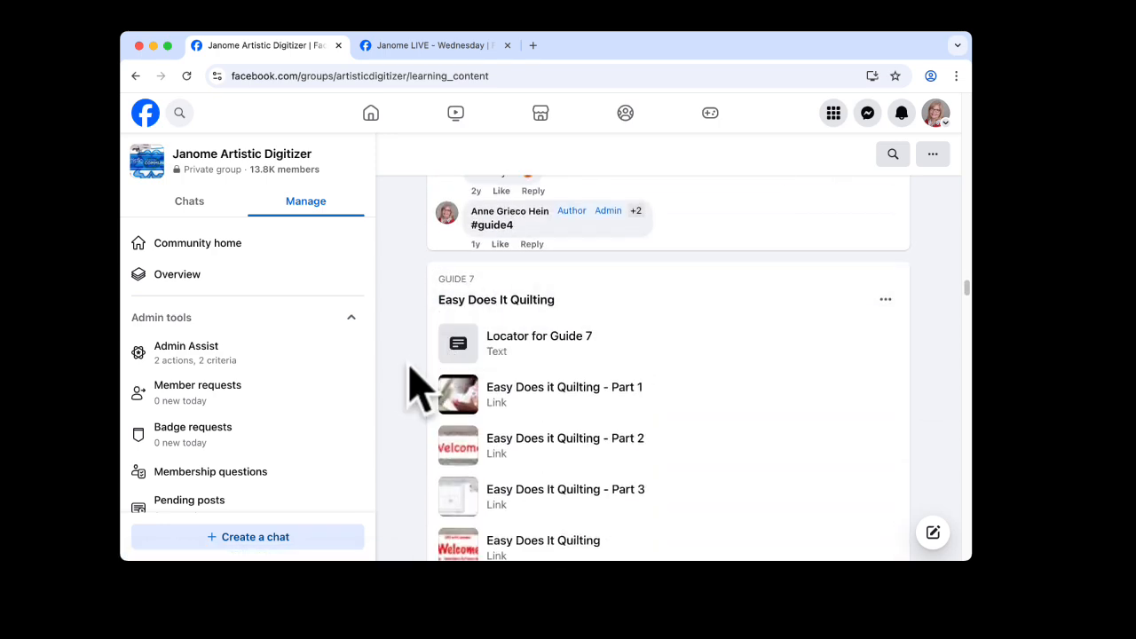
- Reach Guide 8 and open the Development Team guide's posts in full
scroll("down", 3)
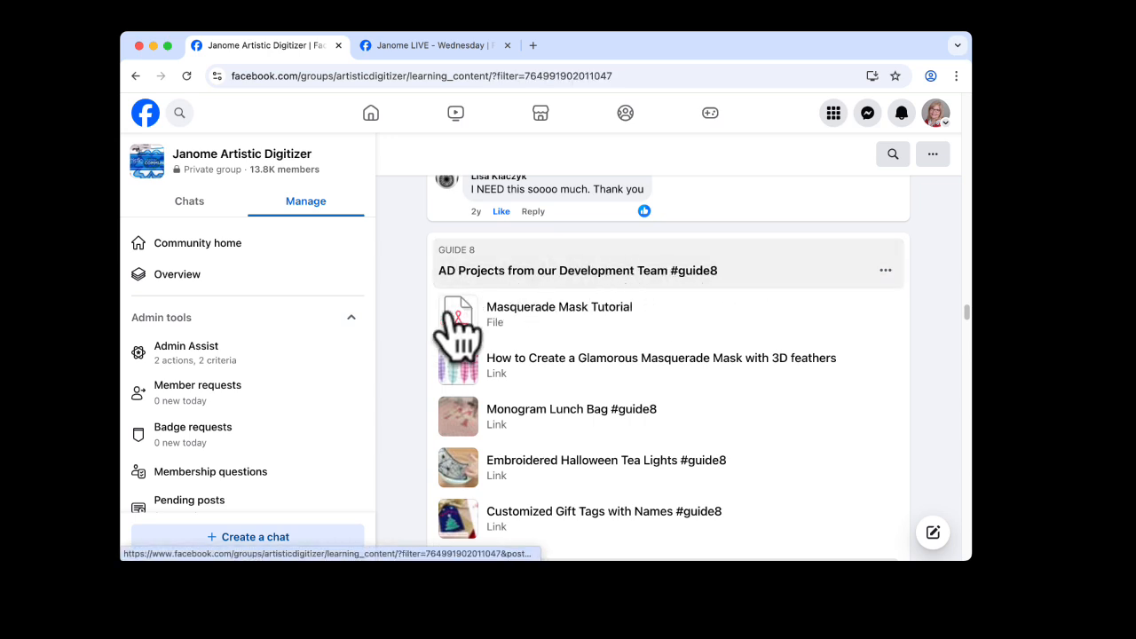
scroll("down", 3)
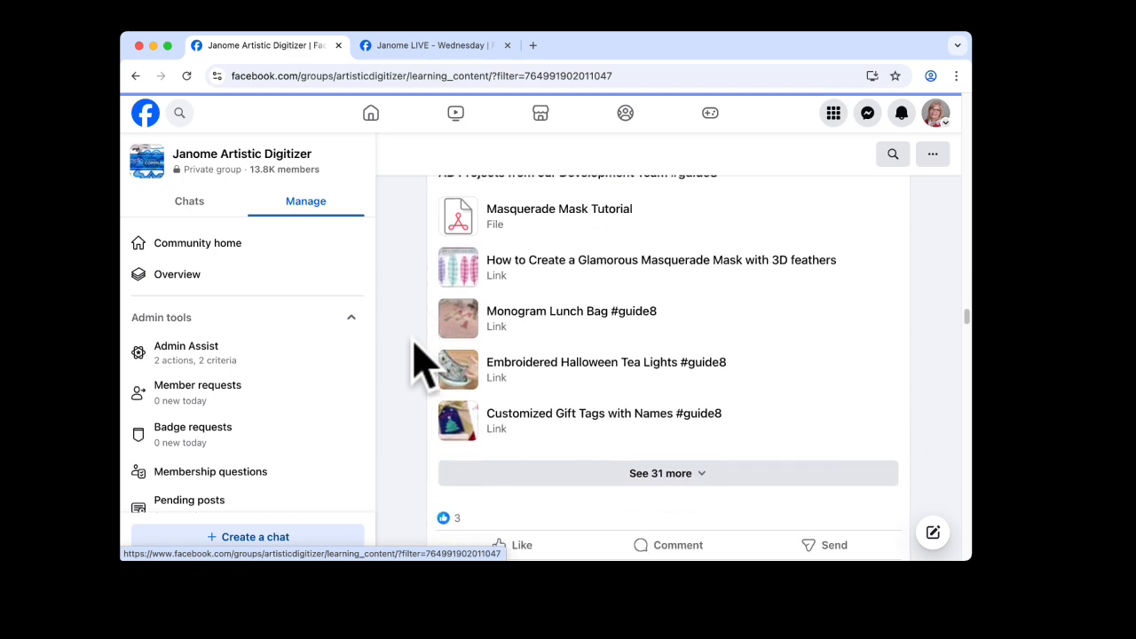
left_click(557, 209)
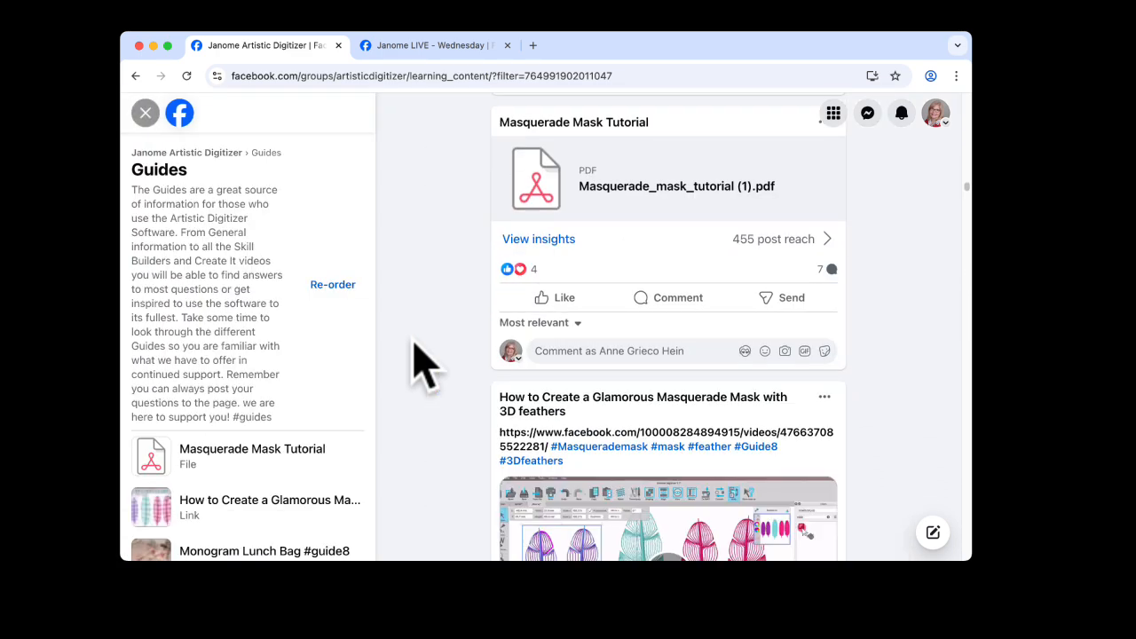
mouse_move(465, 426)
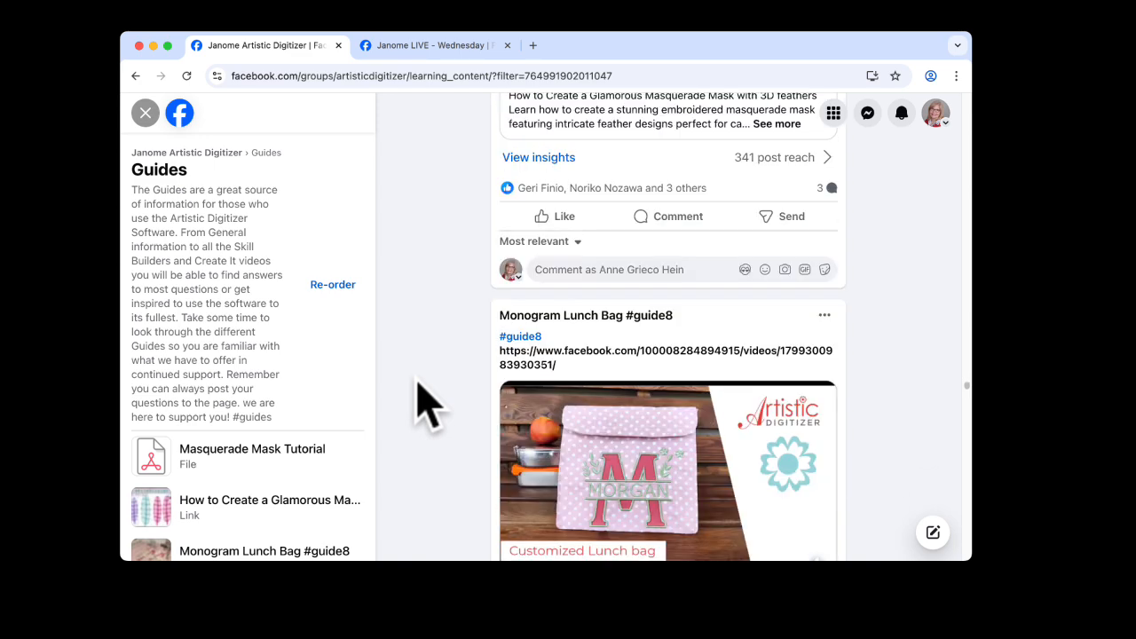
- Browse the guide's project posts, then return to the group's community home
scroll("down", 3)
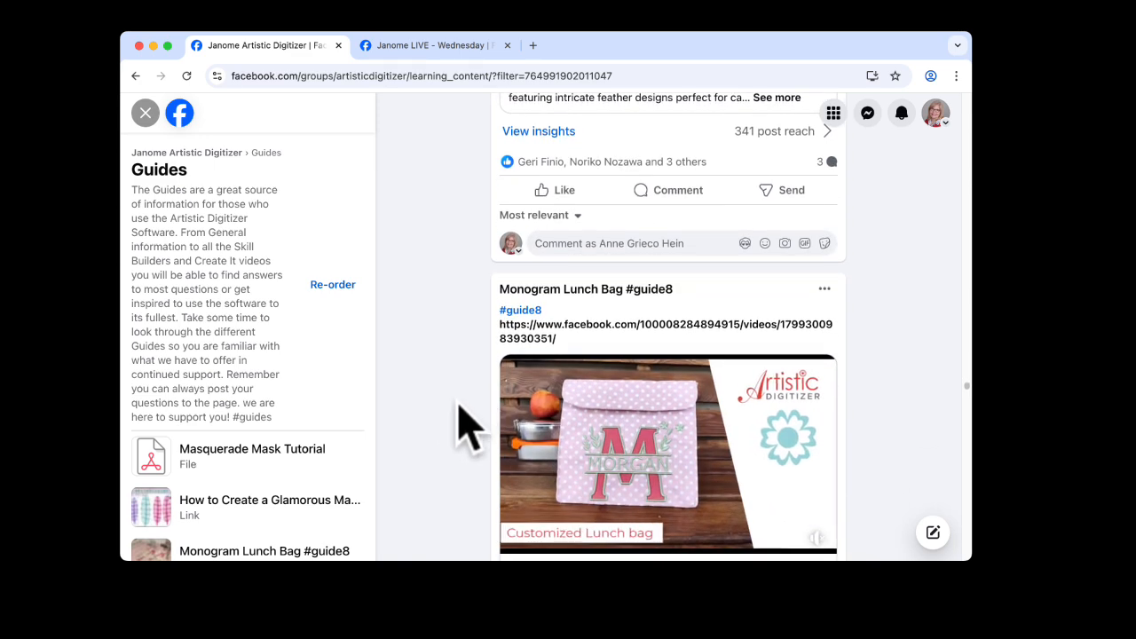
scroll("down", 3)
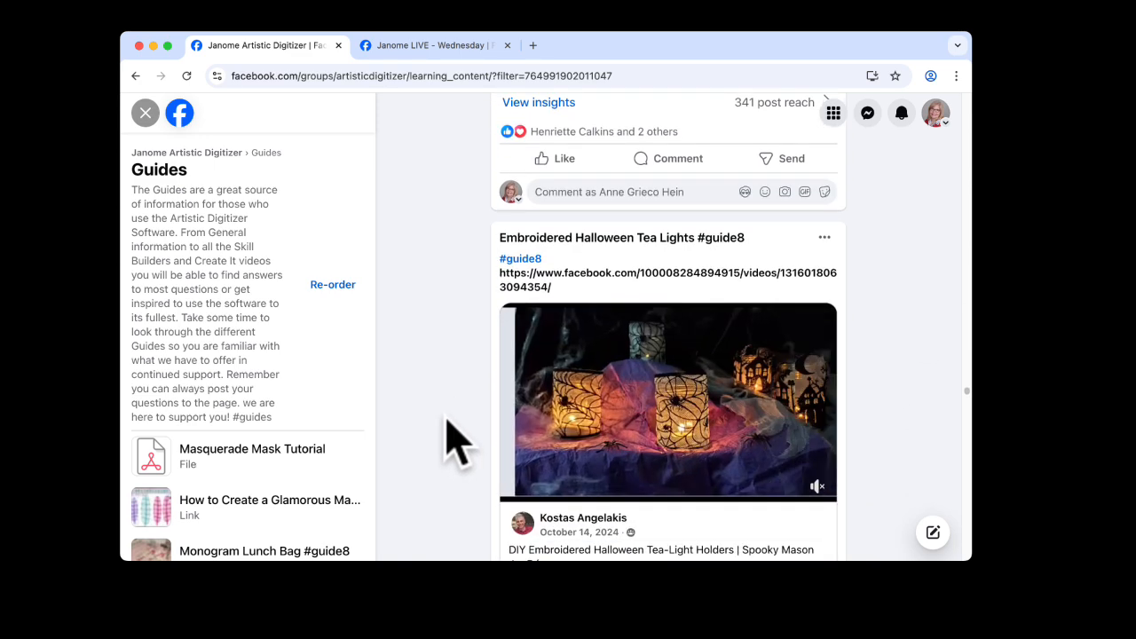
scroll("down", 3)
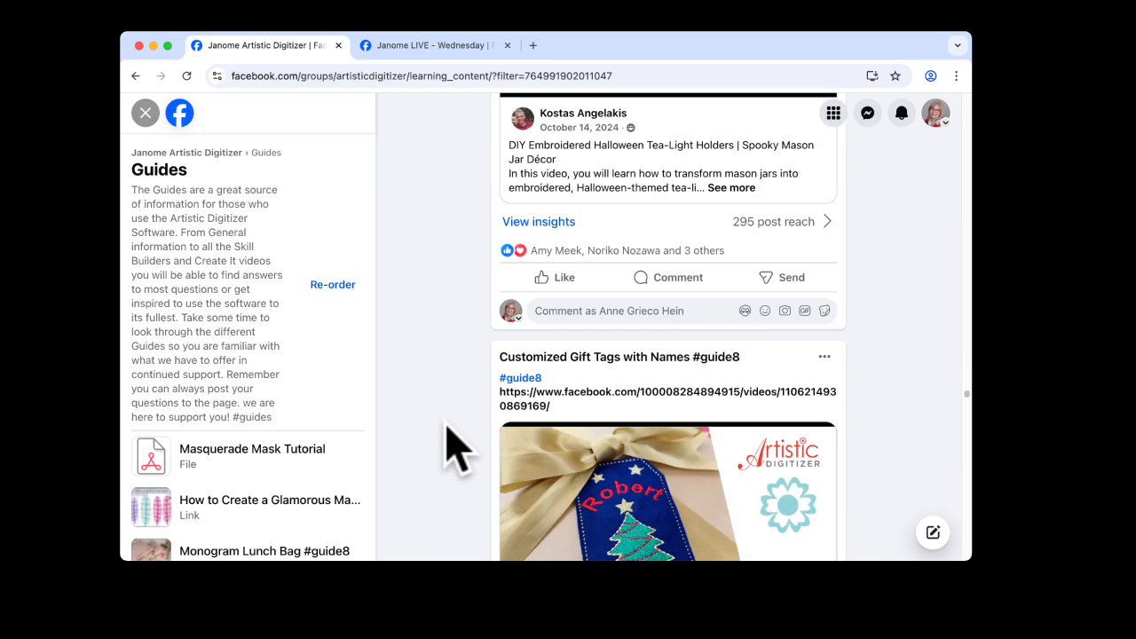
scroll("down", 3)
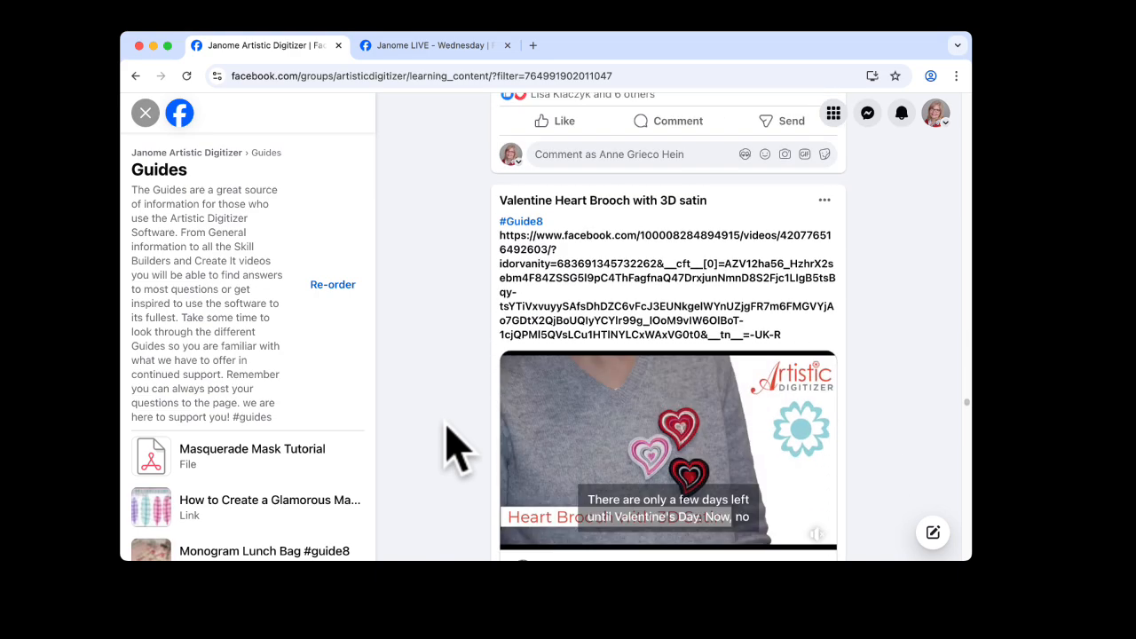
scroll("down", 3)
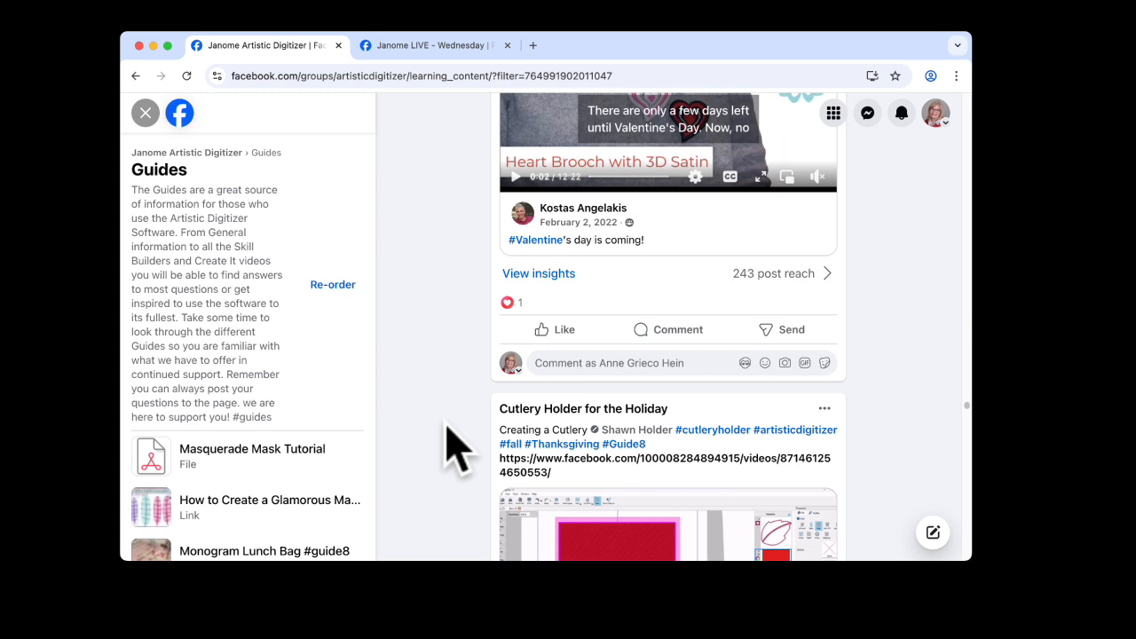
mouse_move(447, 394)
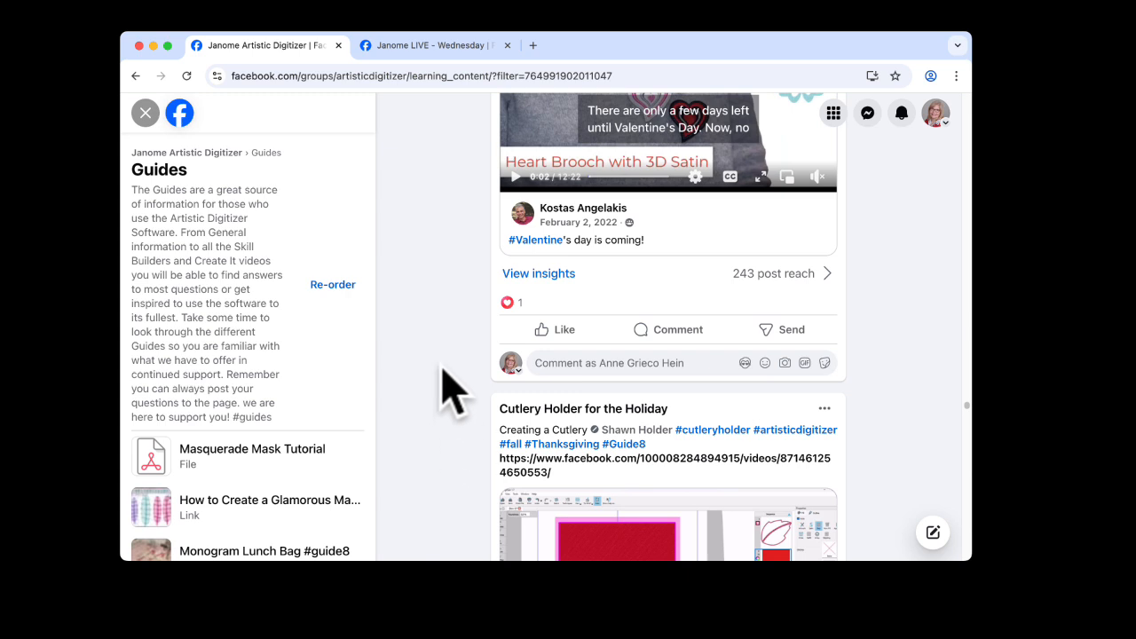
mouse_move(426, 181)
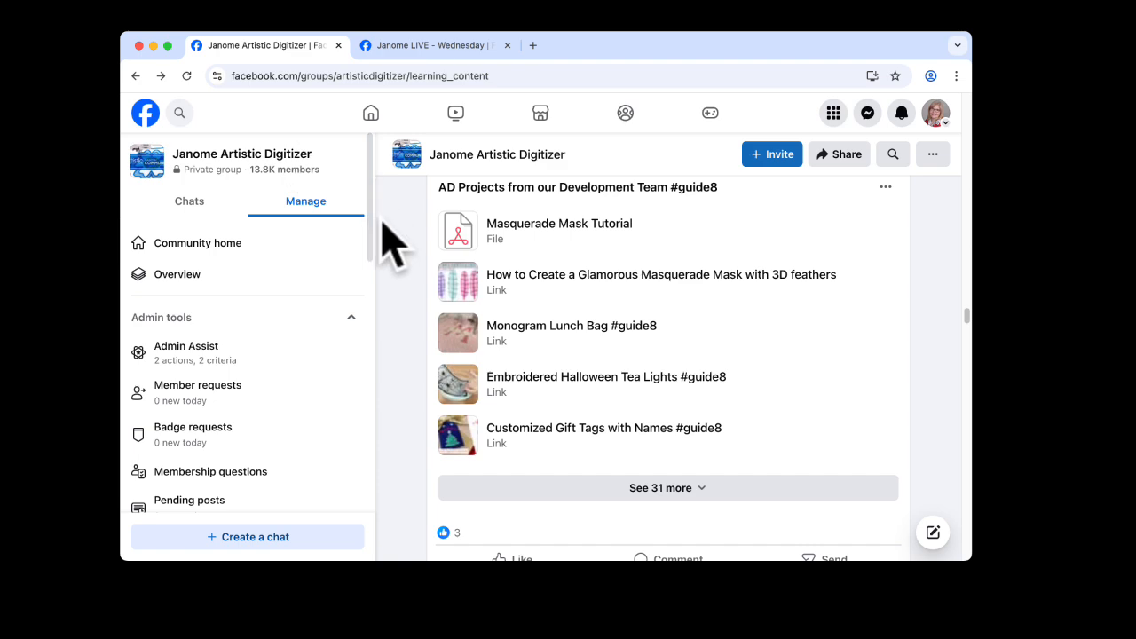
left_click(242, 153)
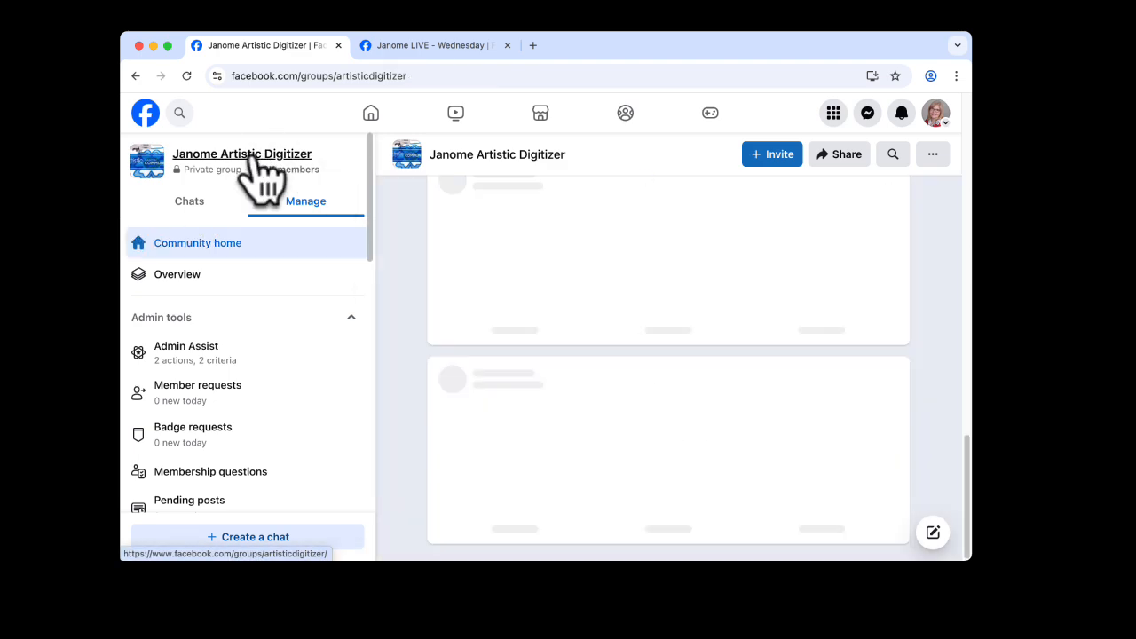